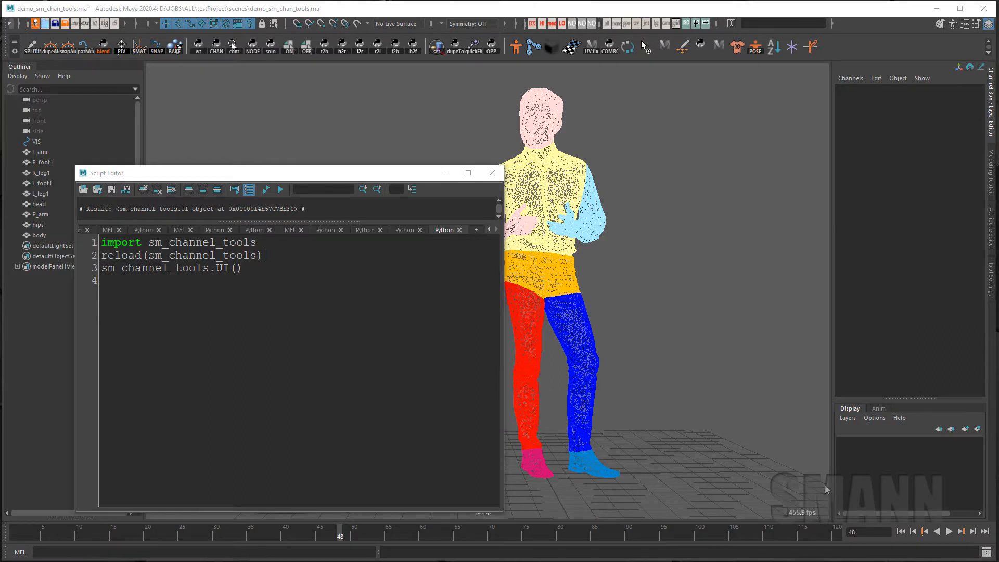
- Run sm_channel_tools.UI() from the Script Editor to bring up the sm_chan_tools window
double_click(201, 242)
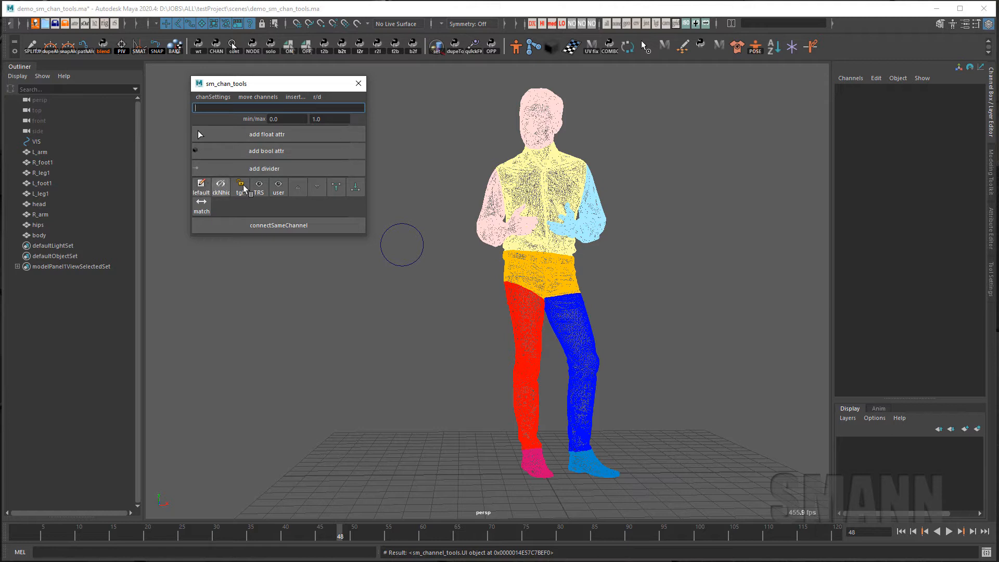
mouse_move(201, 205)
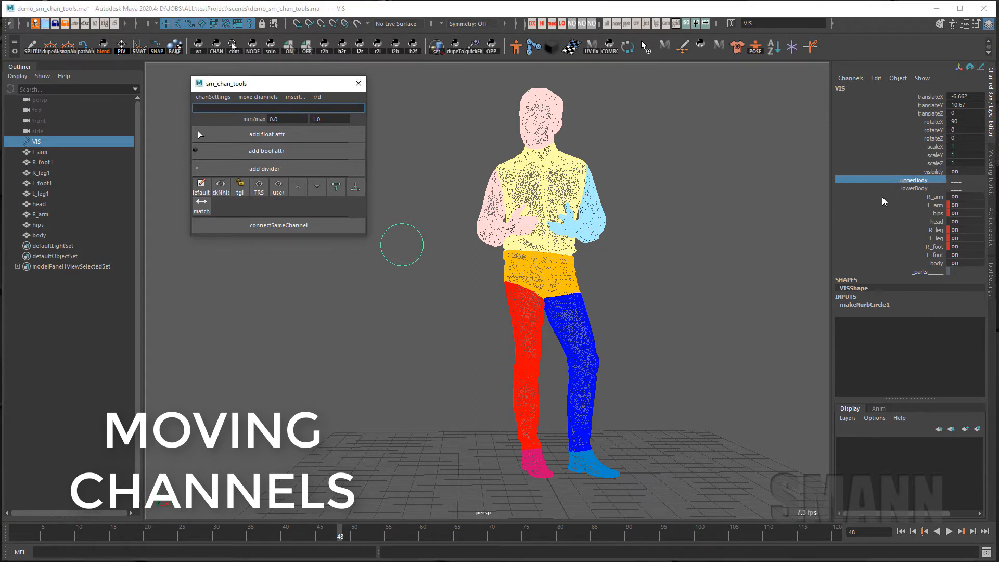
- Select the upperBody and lowerBody divider channels on the VIS control for moving
left_click(316, 186)
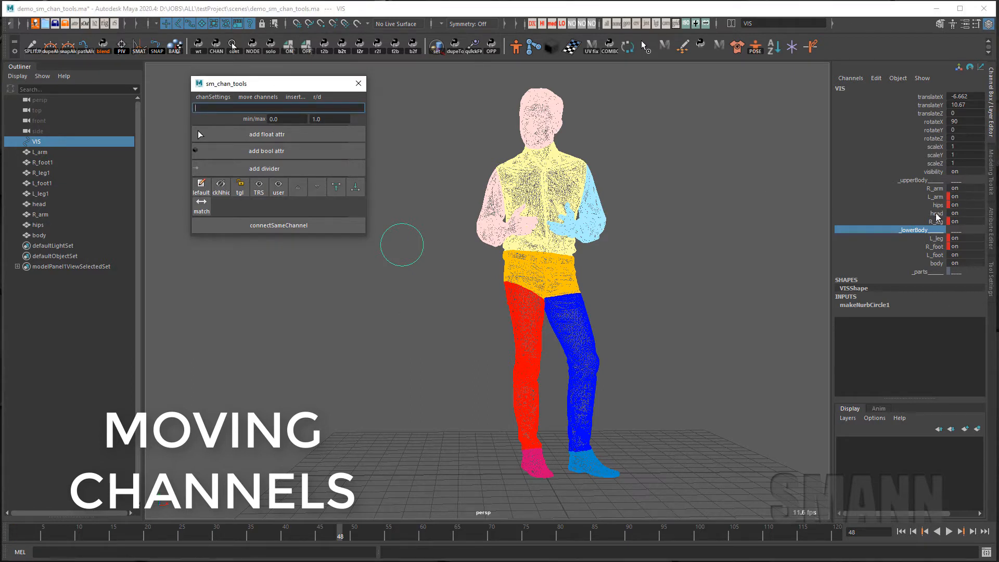
left_click(297, 186)
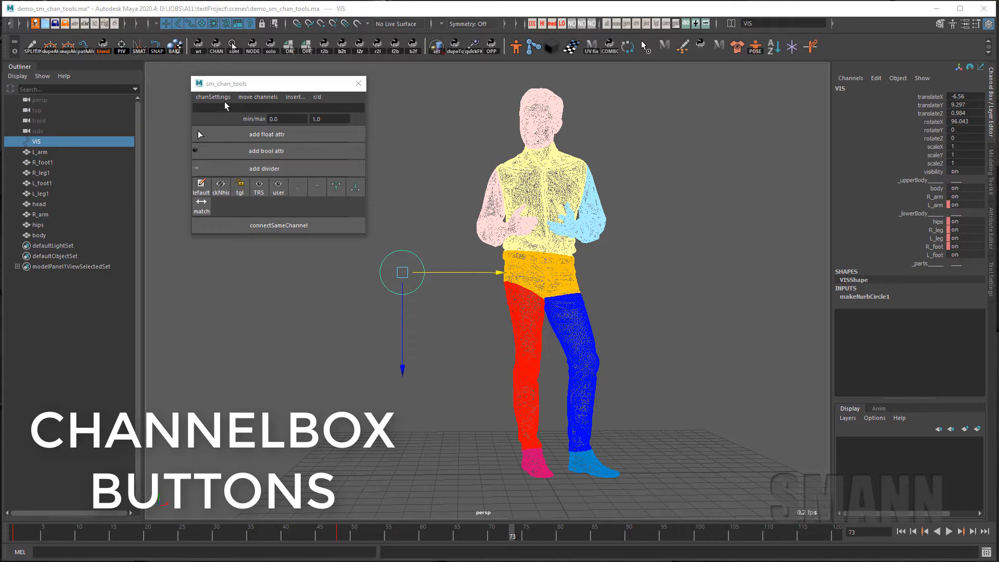
- Use the r/d menu's add channel buttons to place shortcut buttons above the channel list
left_click(317, 97)
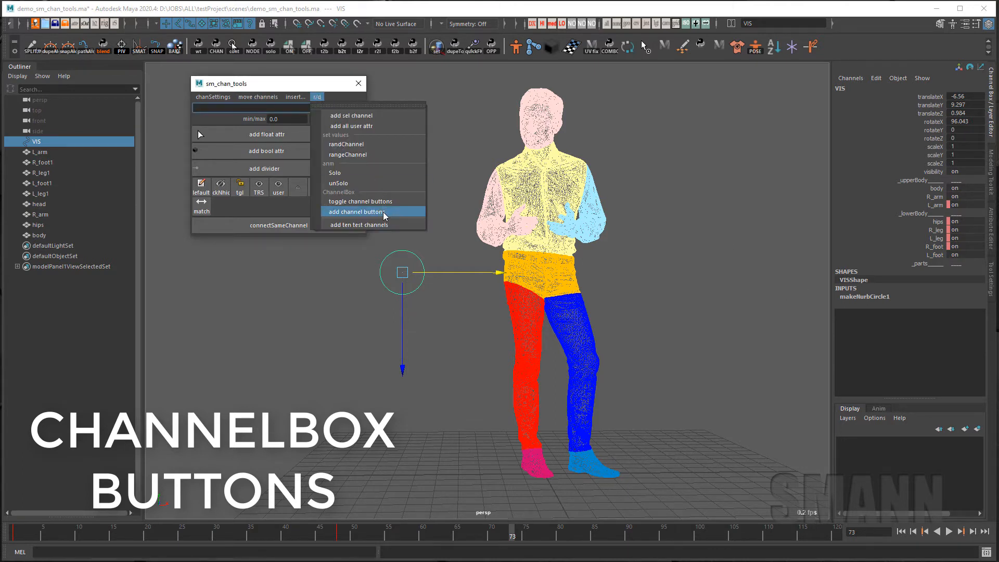
left_click(359, 211)
type("smile")
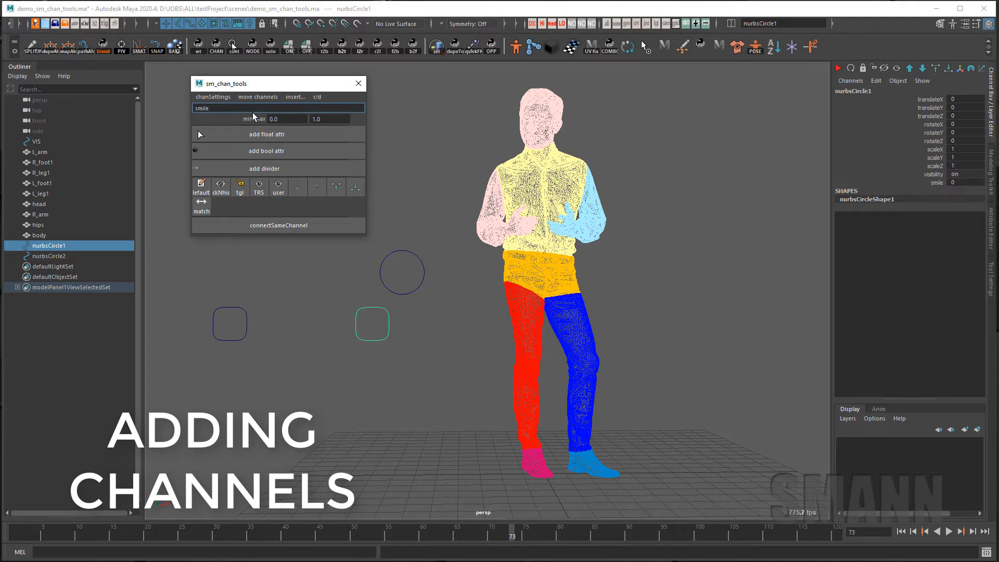
- Add frown, L_wide and R_wide float channels ranged -10 to 10 on nurbsCircle1
type("fro")
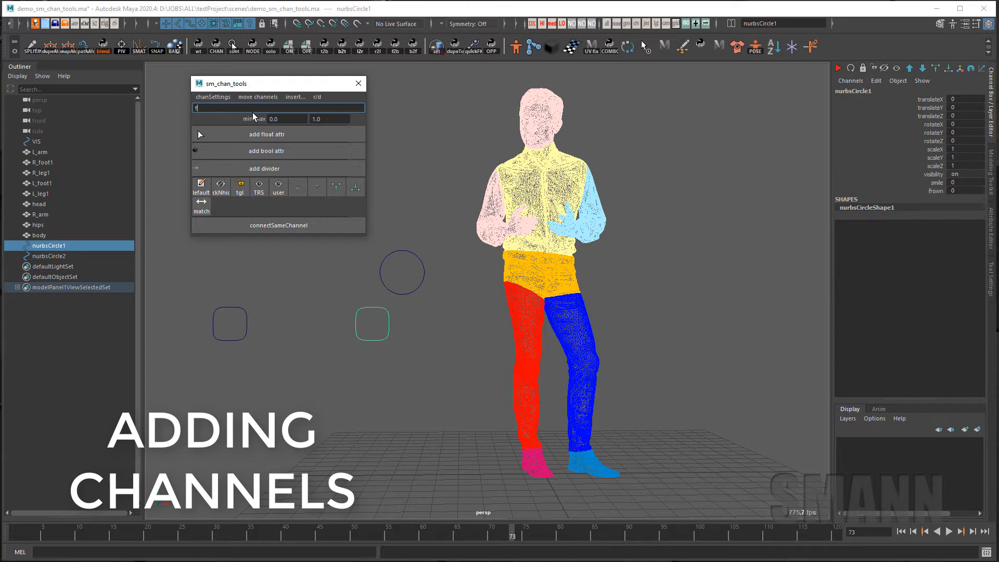
type("L_wide")
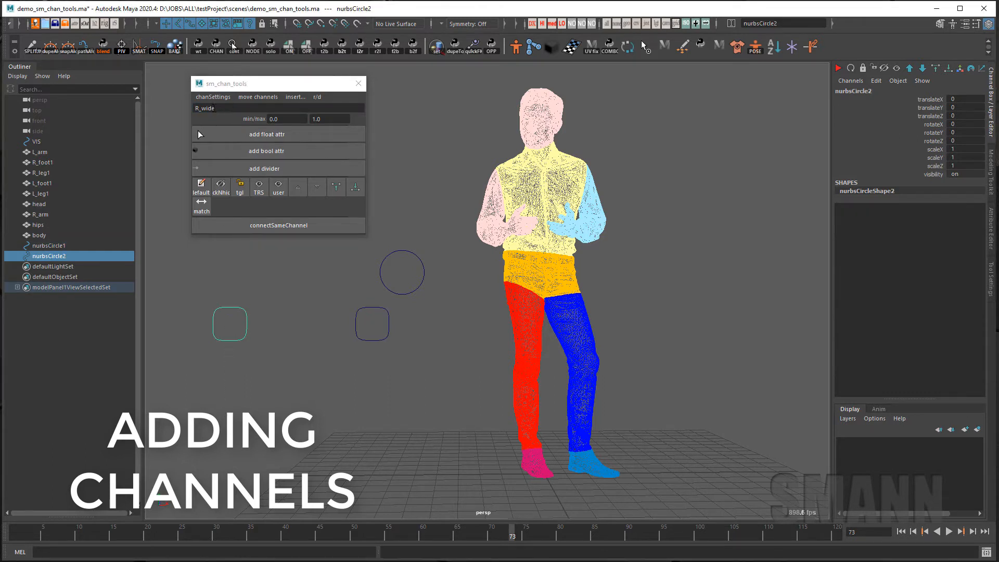
left_click(47, 246)
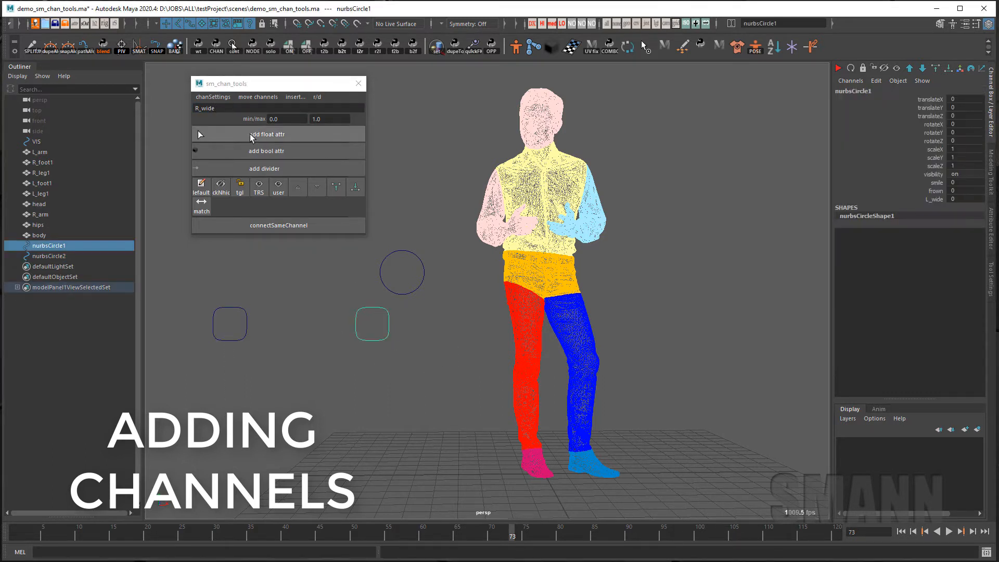
left_click(286, 118)
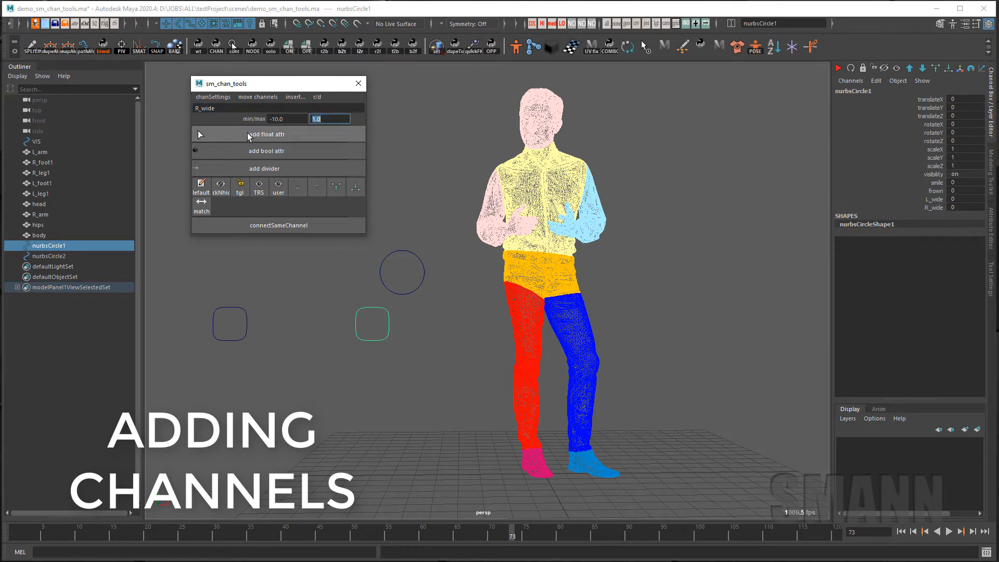
- Add a lookUp float channel with max 10.0 to nurbsCircle1
type("10.0")
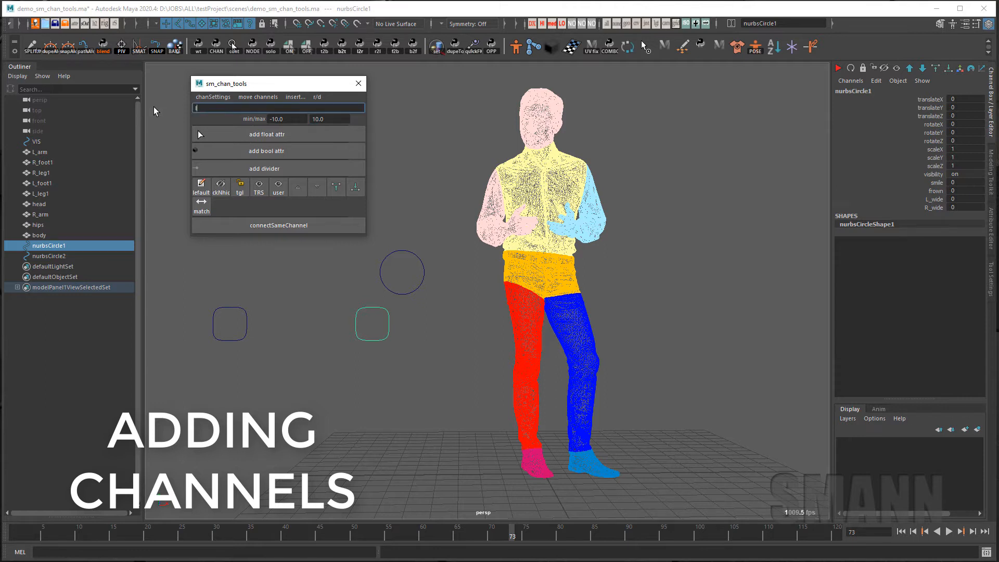
type("lookUp")
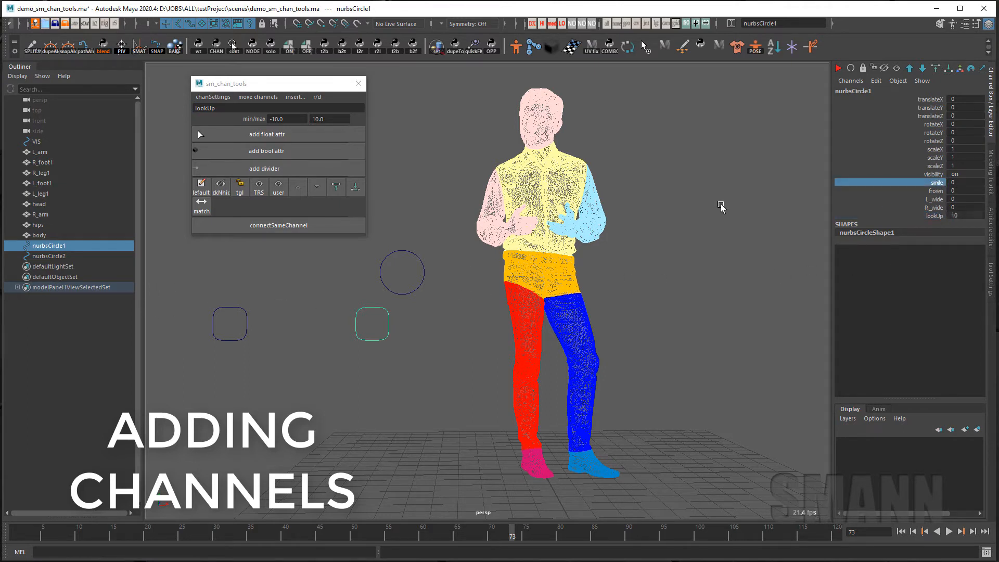
left_click(287, 118)
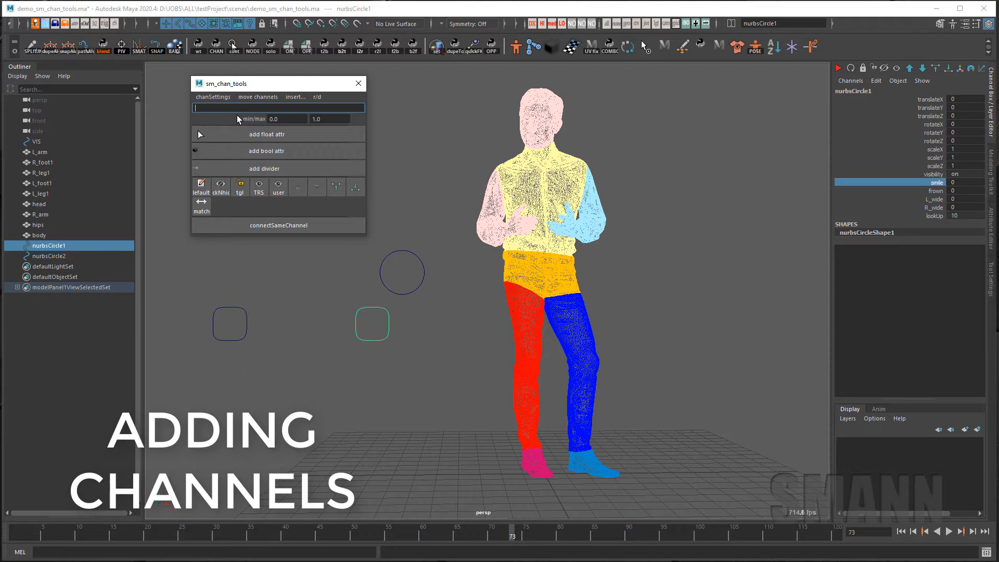
- Add a showCtrls on/off bool channel to nurbsCircle1
type("showCtl")
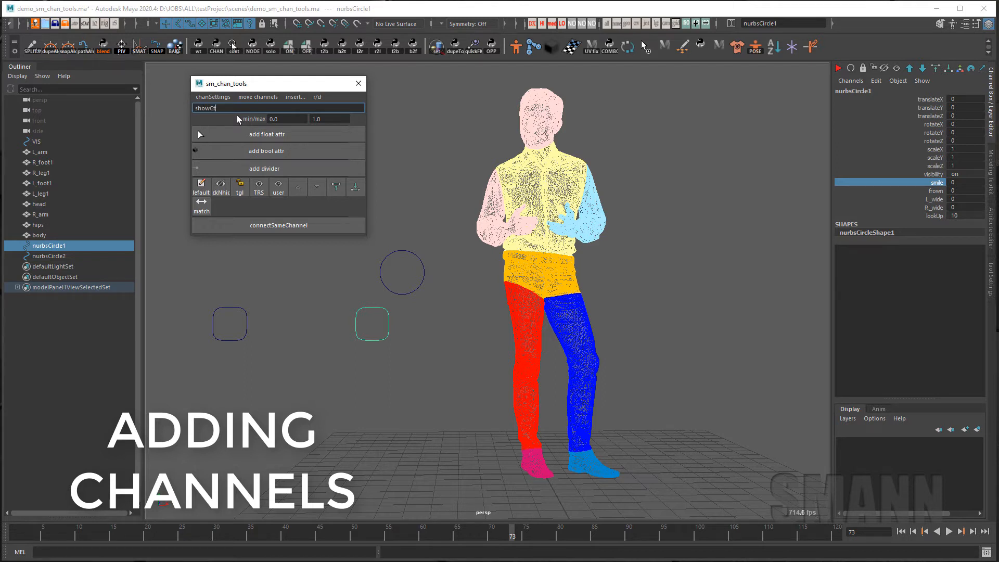
type("rls")
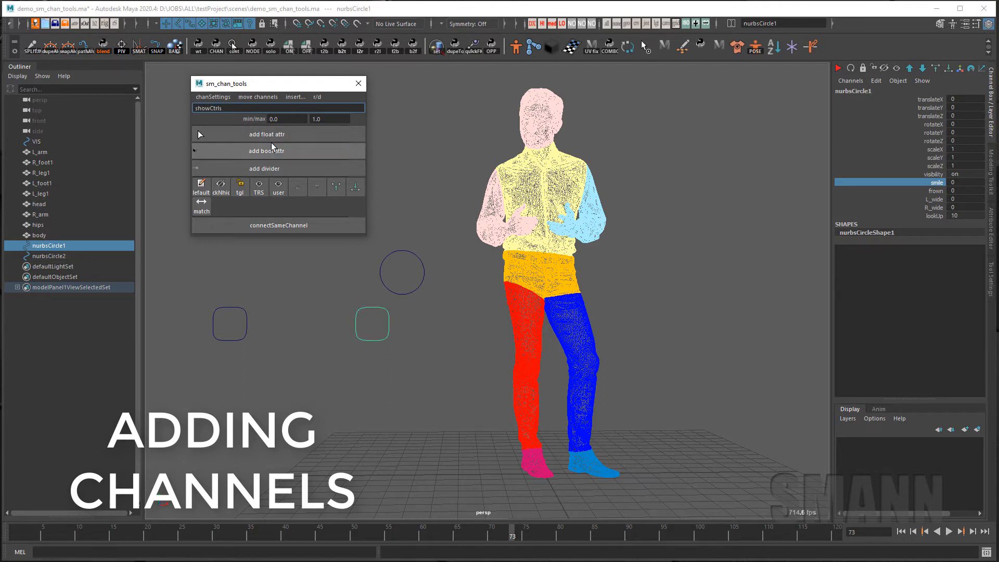
left_click(265, 149)
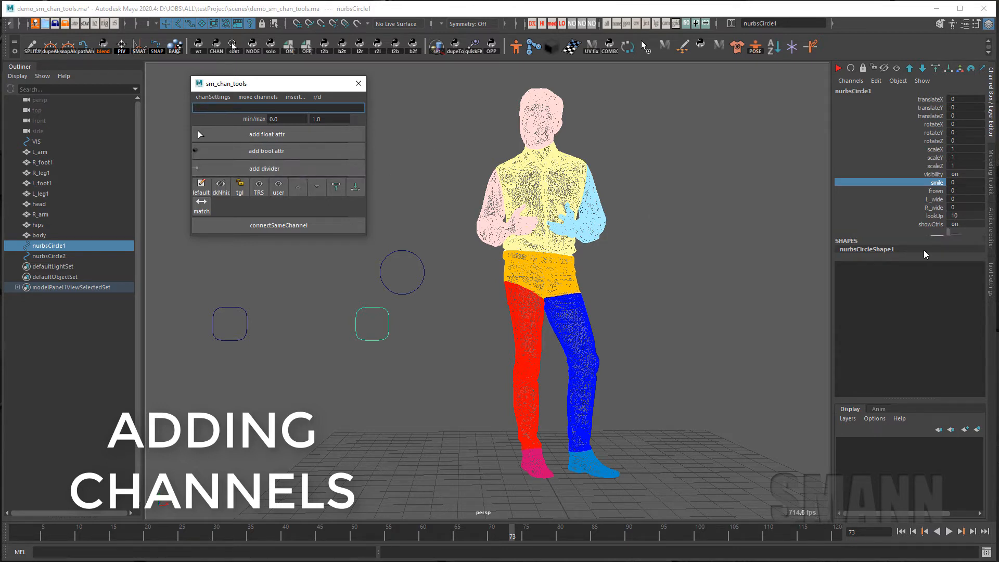
mouse_move(978, 242)
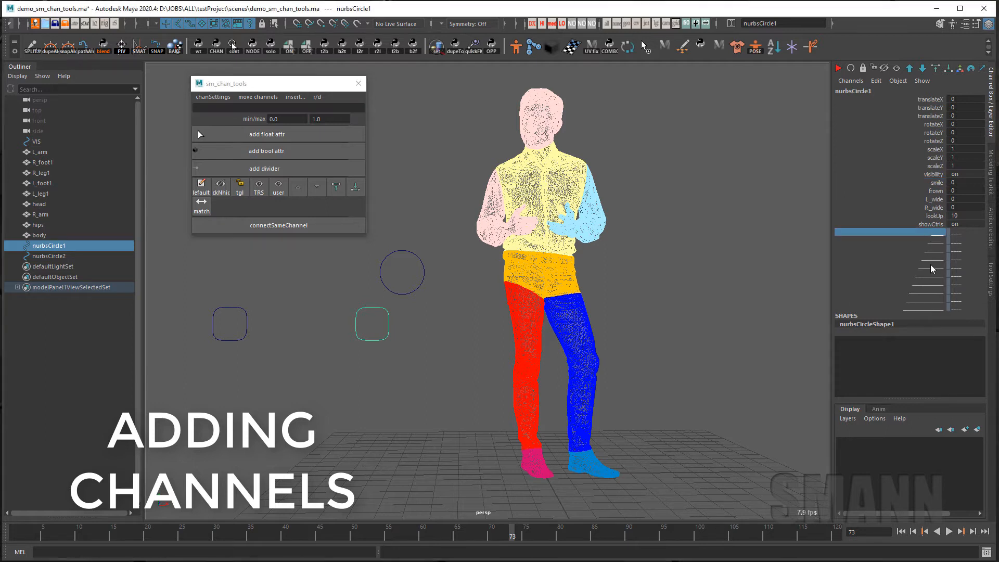
- Add a _blendShape_ divider channel to nurbsCircle1
right_click(904, 267)
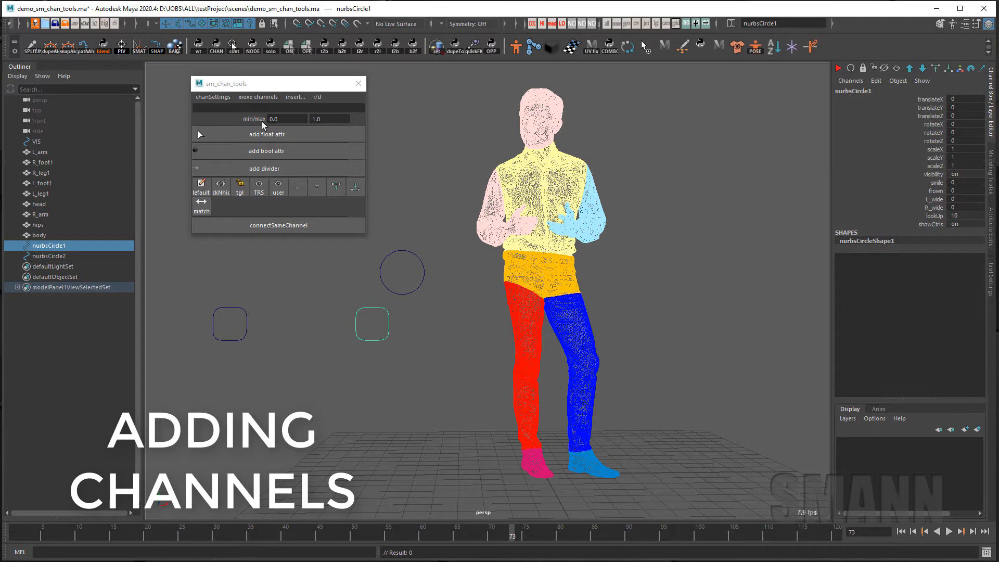
type("blendShape")
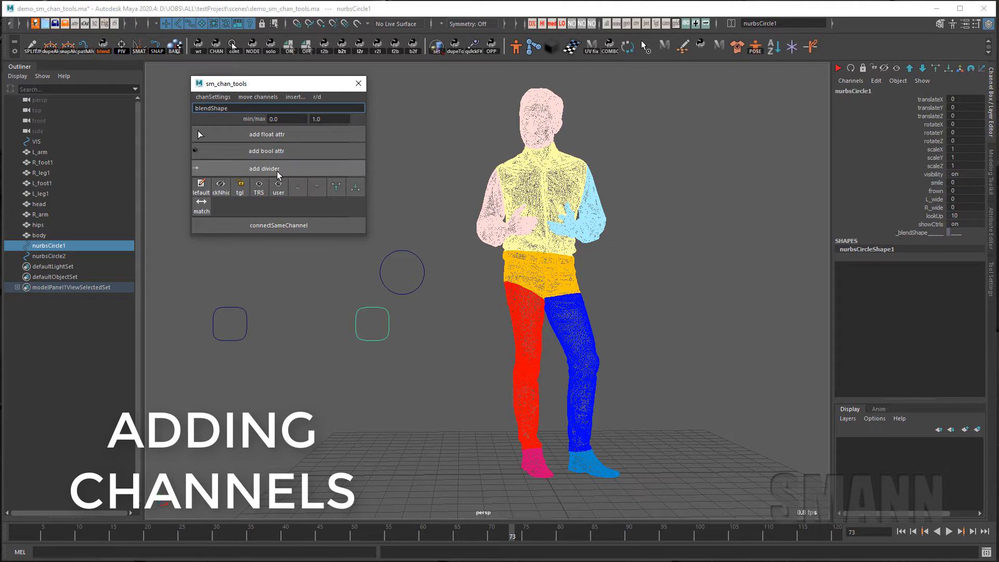
left_click(263, 167)
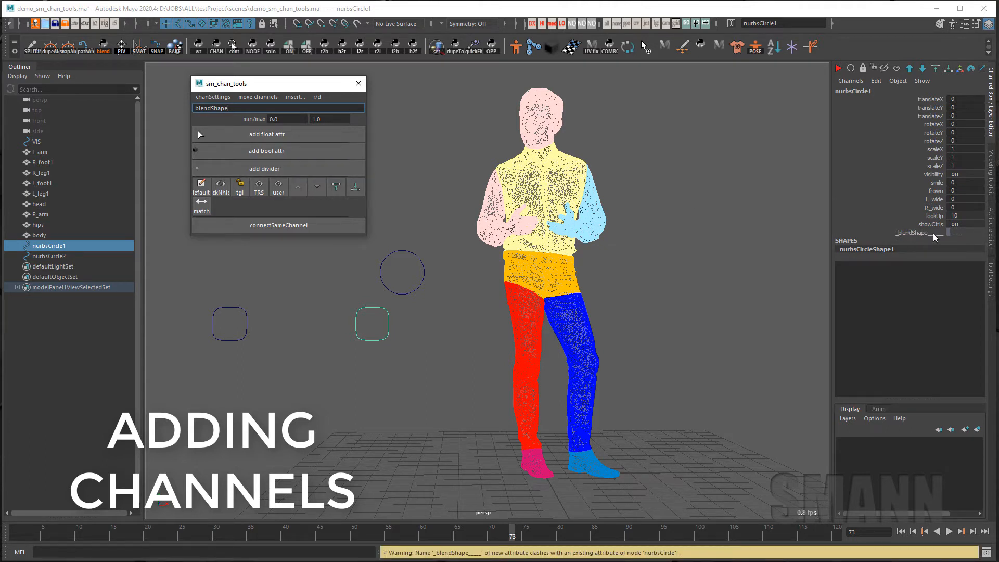
mouse_move(96, 111)
type("w")
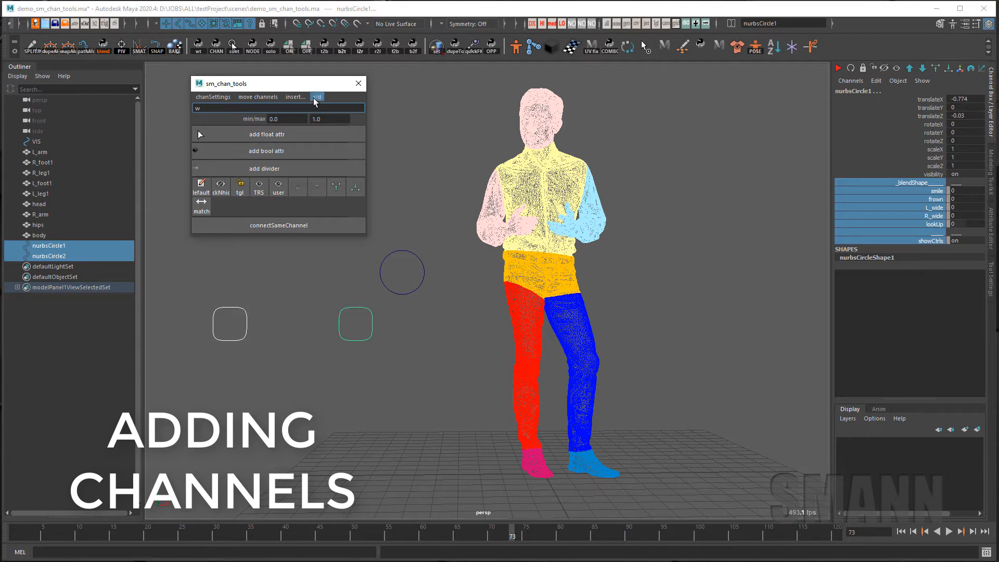
- Copy nurbsCircle1's highlighted custom channels onto nurbsCircle2 and nurbsCircle3 via r/d add sel channel
left_click(317, 97)
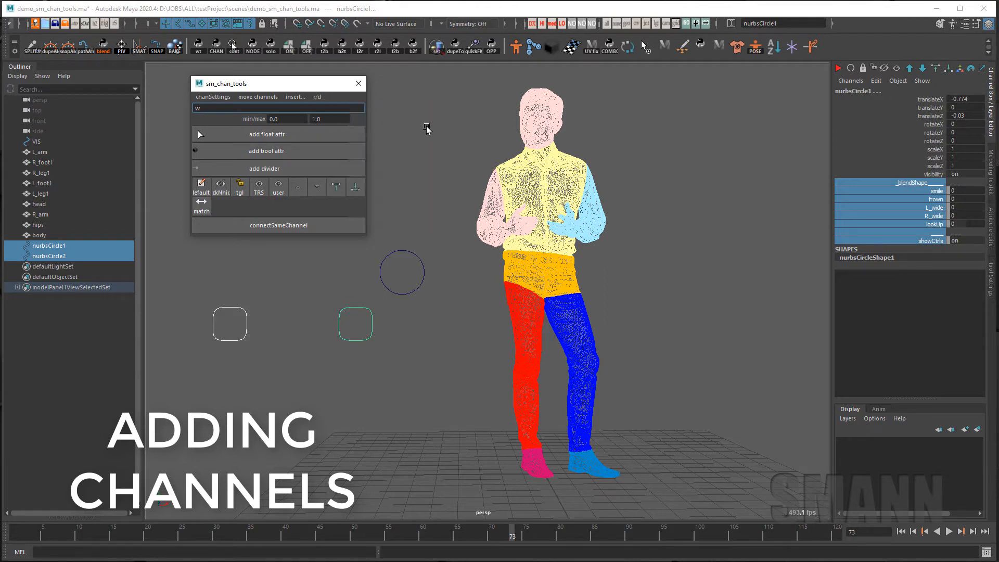
left_click(354, 323)
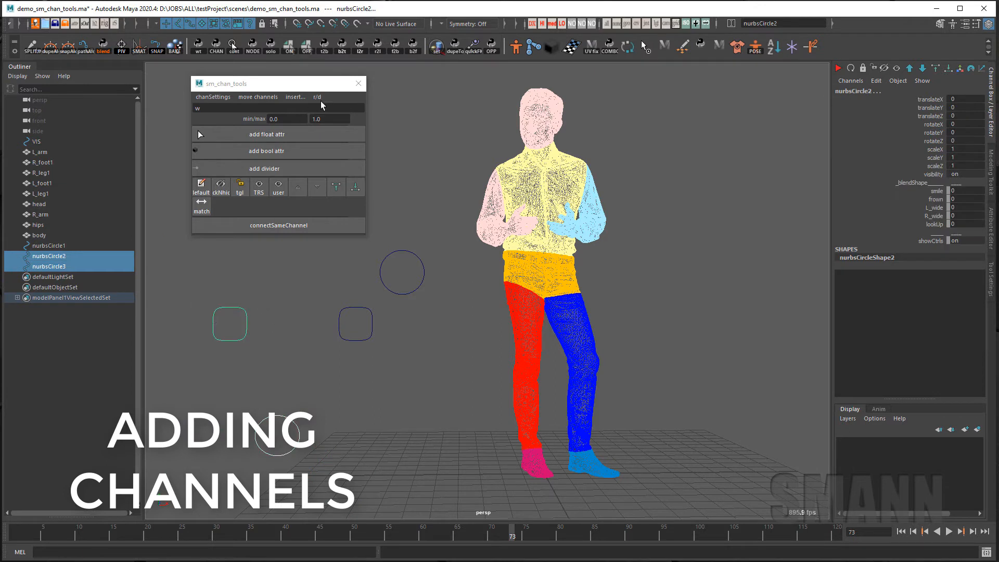
left_click(317, 96)
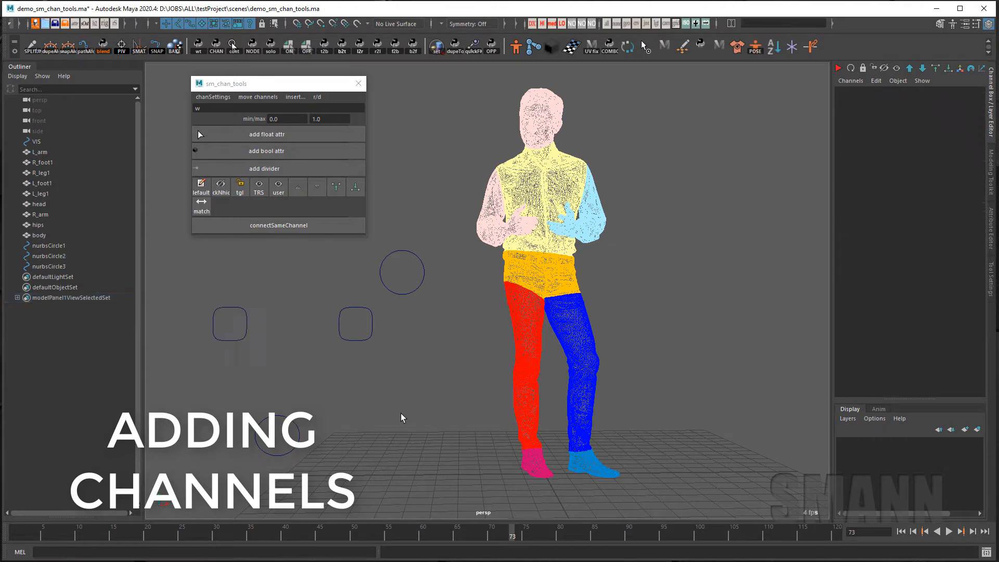
left_click(372, 324)
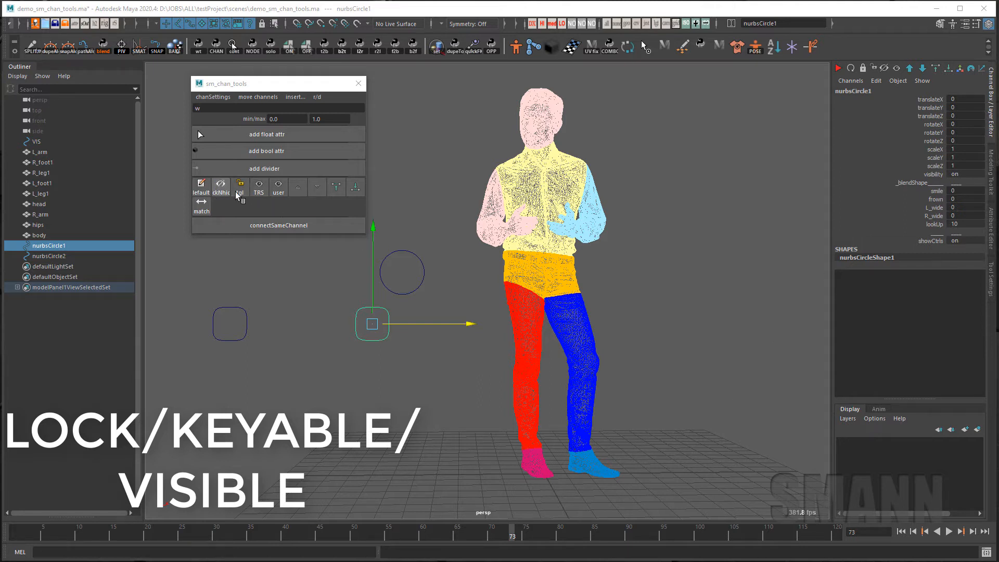
- Toggle nurbsCircle1's transform and user channels hidden and shown, leaving only translate visible
left_click(240, 185)
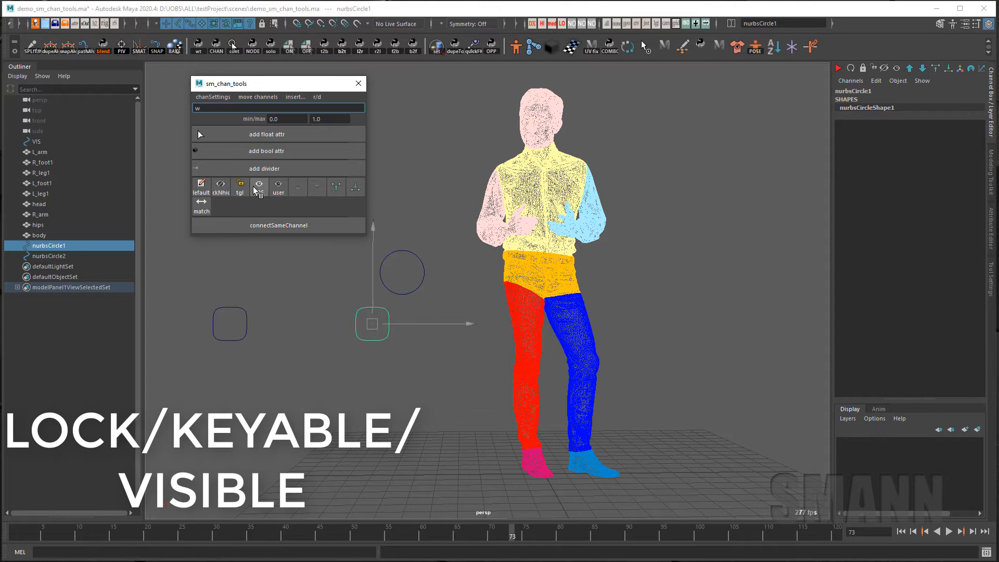
left_click(258, 186)
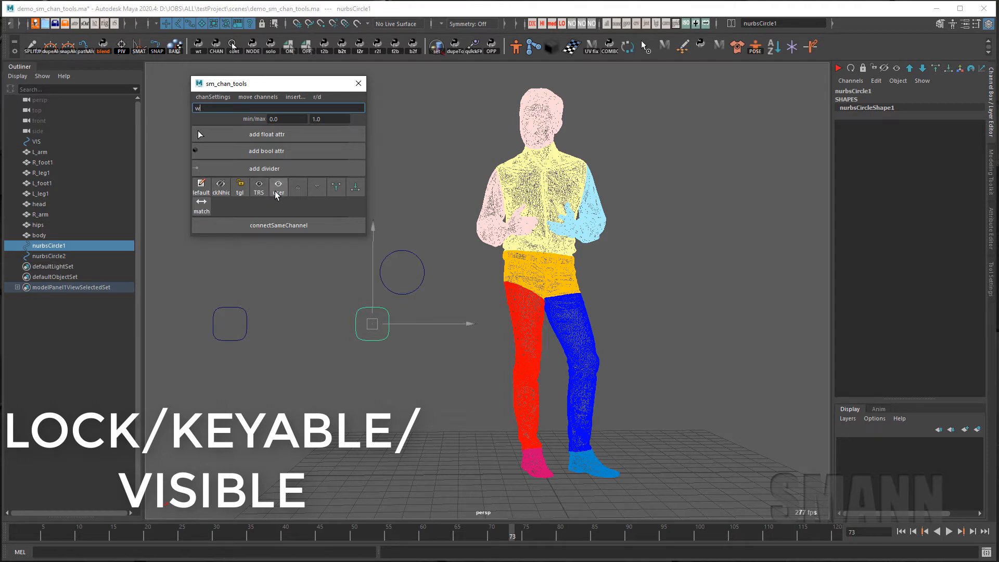
left_click(279, 186)
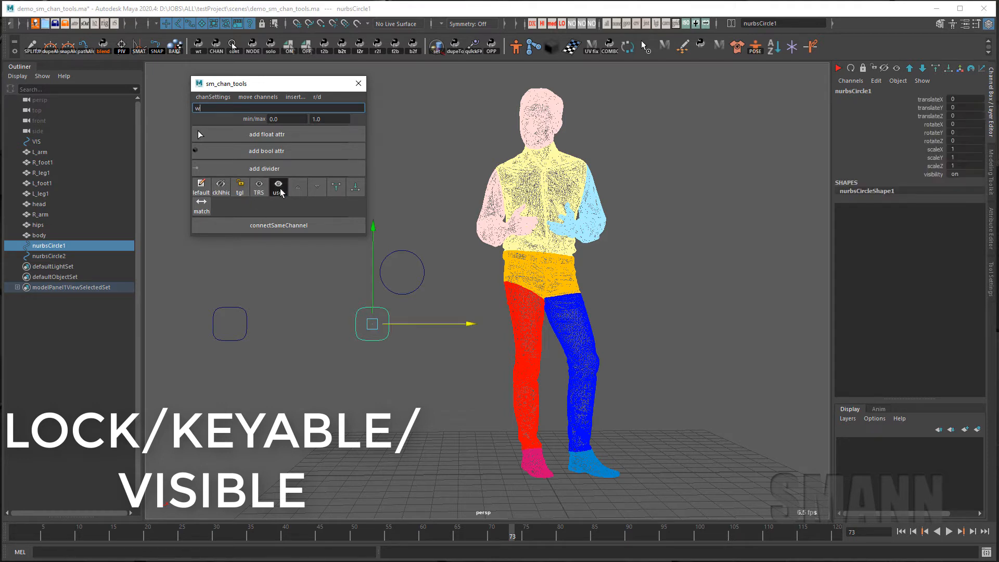
left_click(279, 187)
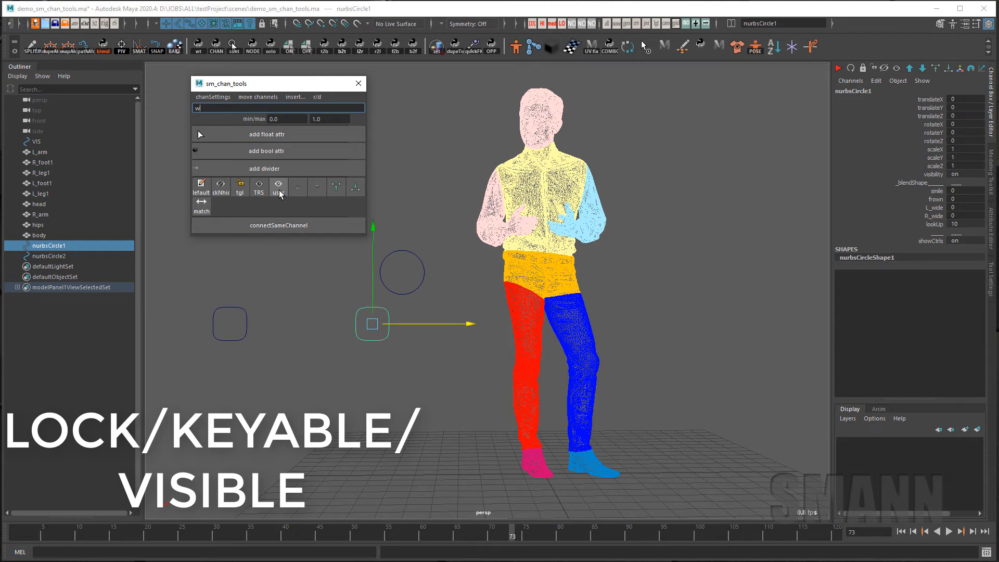
left_click(259, 183)
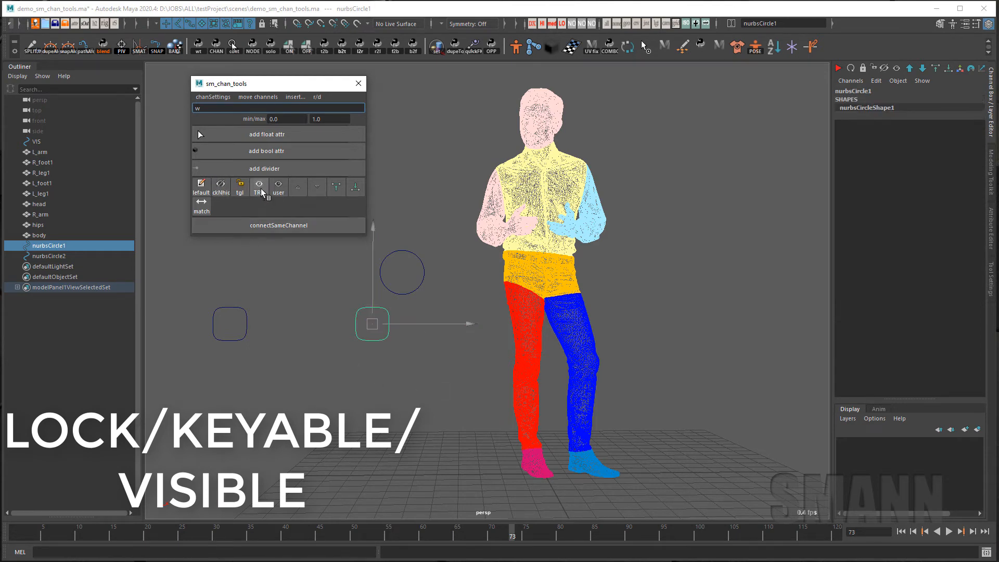
left_click(258, 186)
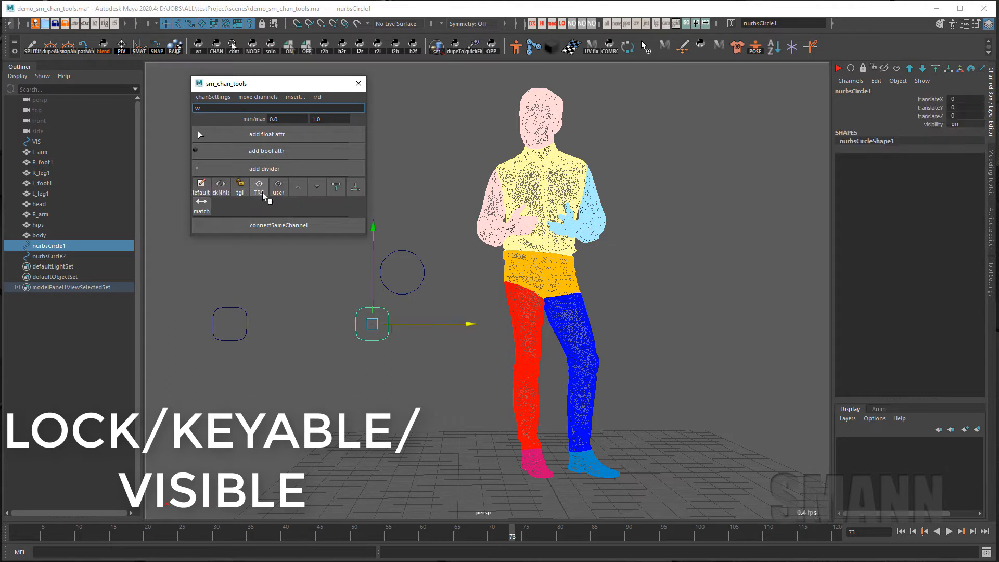
- Show scale channels, then only user attributes, then restore every channel on nurbsCircle1
left_click(259, 188)
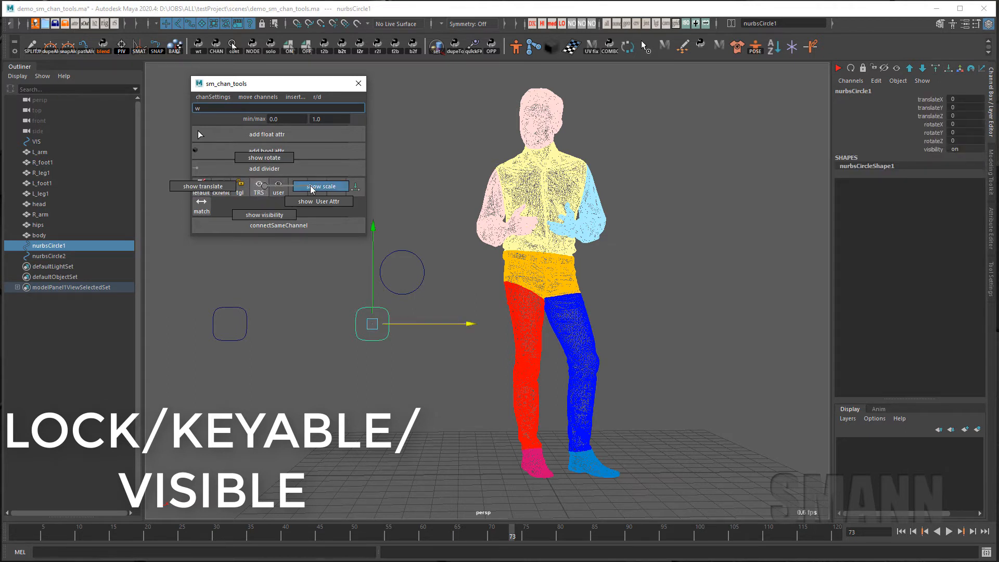
left_click(319, 186)
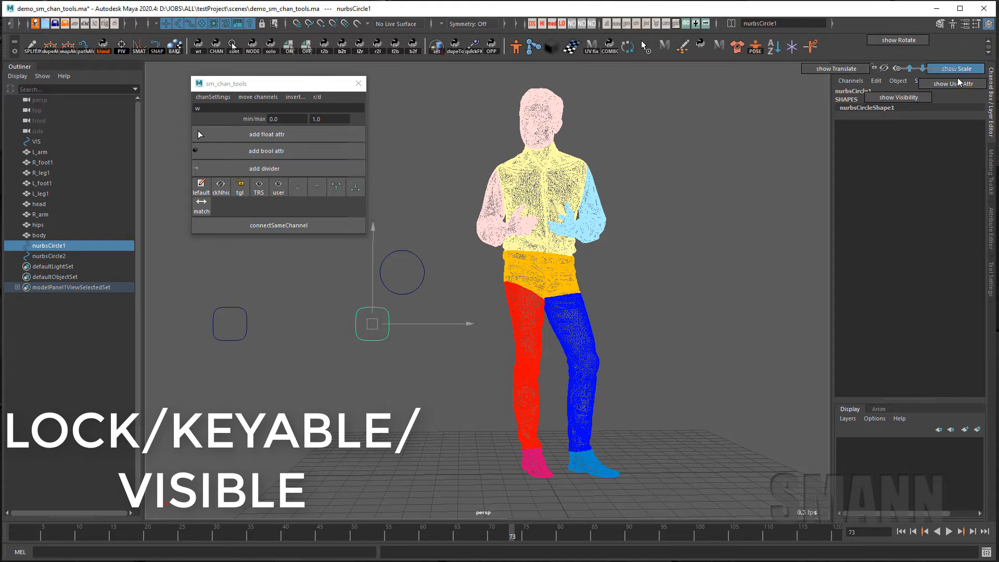
left_click(955, 69)
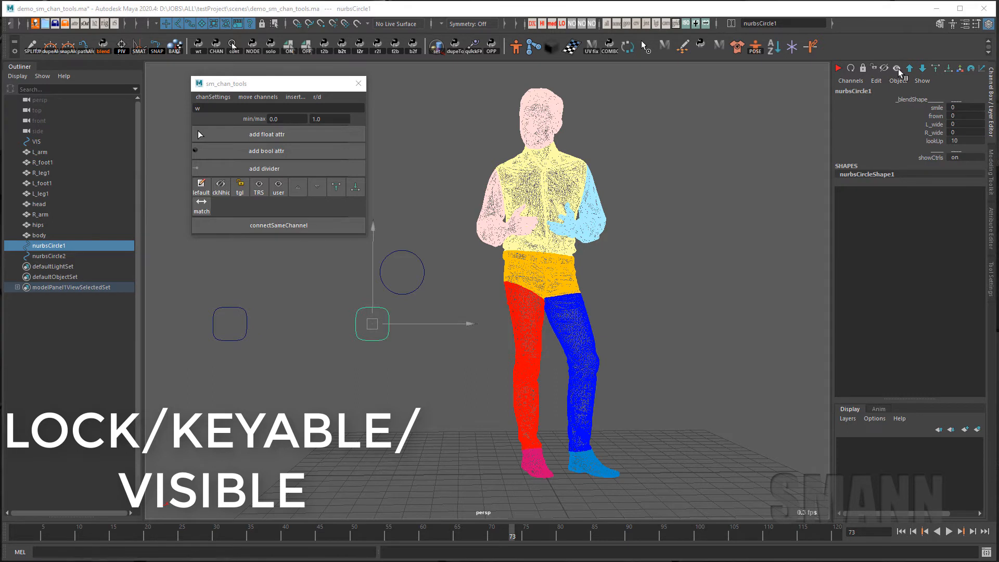
left_click(898, 80)
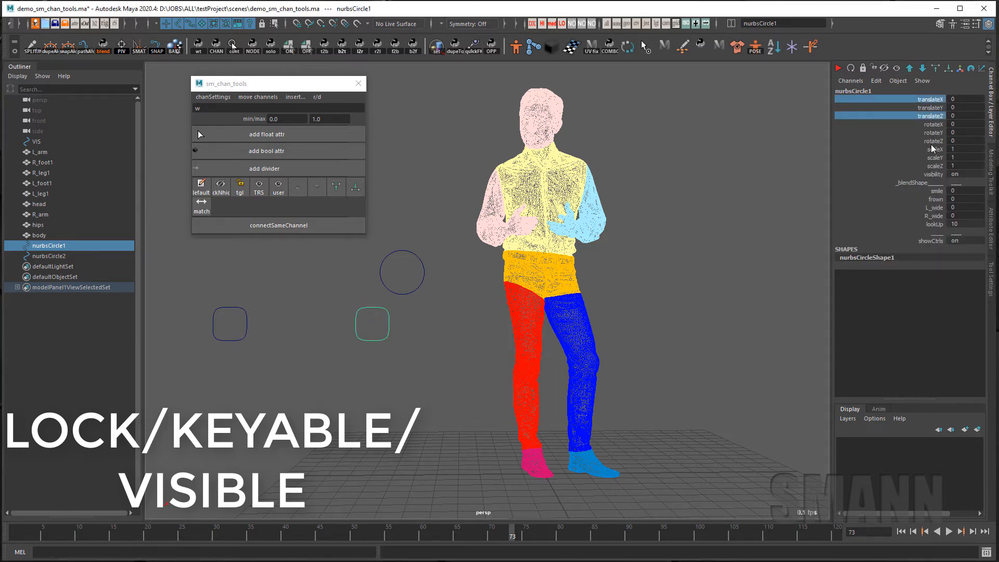
left_click(239, 185)
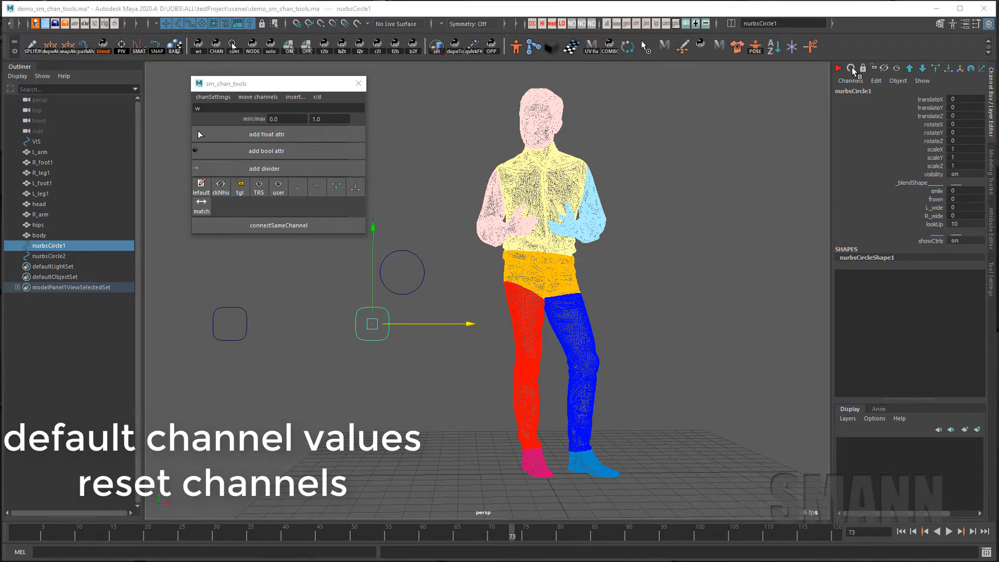
mouse_move(750, 303)
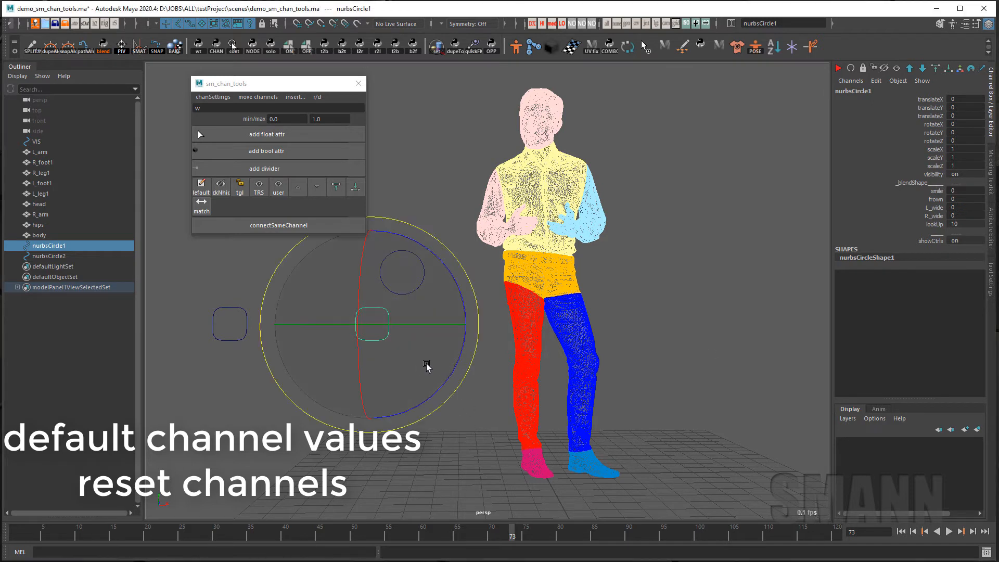
- Rotate nurbsCircle1 away from its default orientation before resetting its channels
left_click_drag(427, 367, 379, 354)
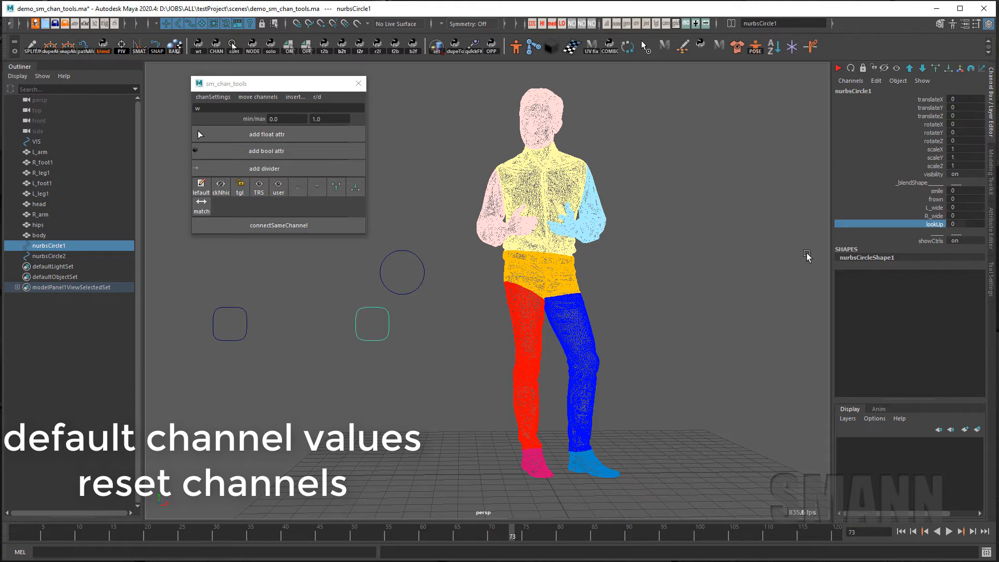
mouse_move(961, 221)
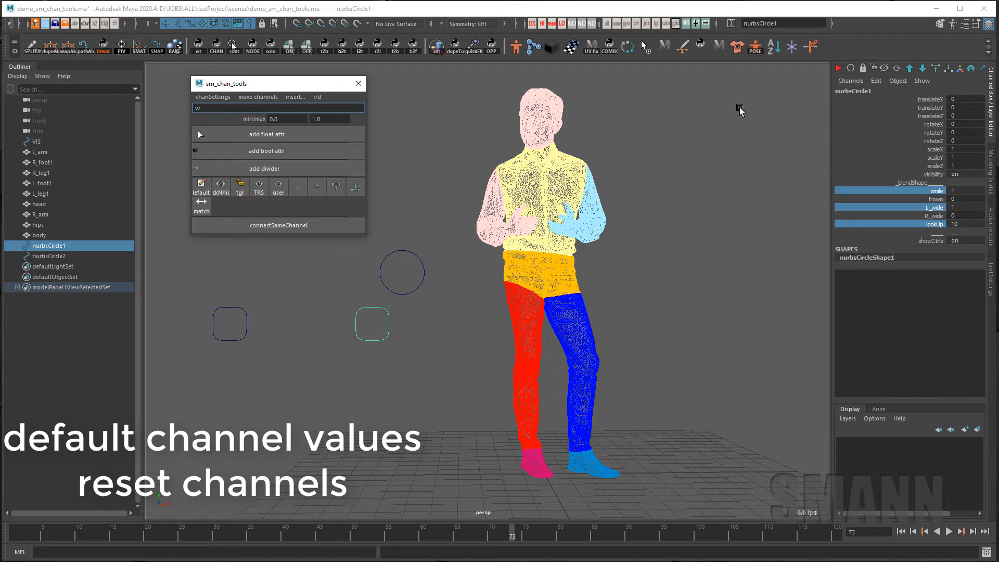
mouse_move(849, 68)
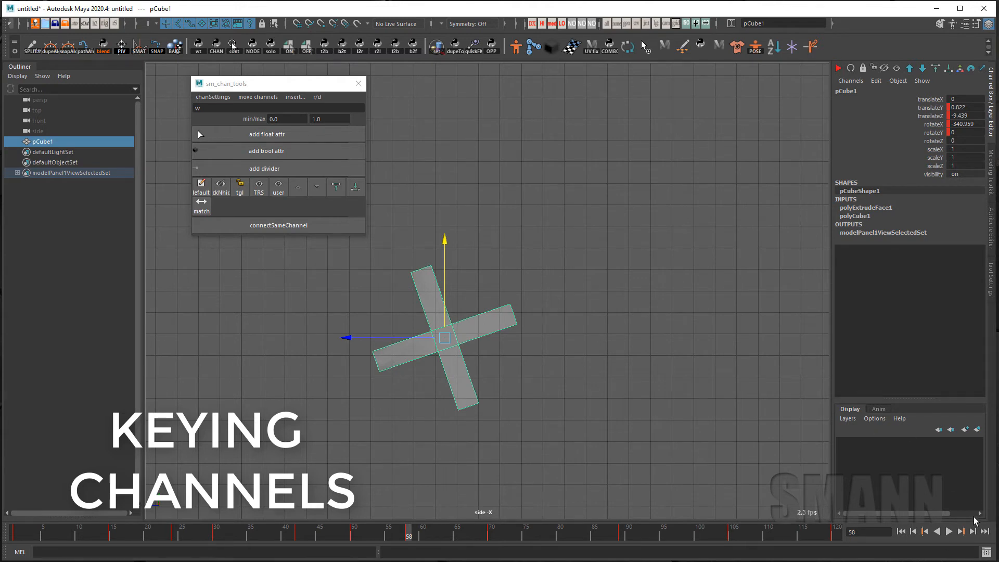
mouse_move(844, 70)
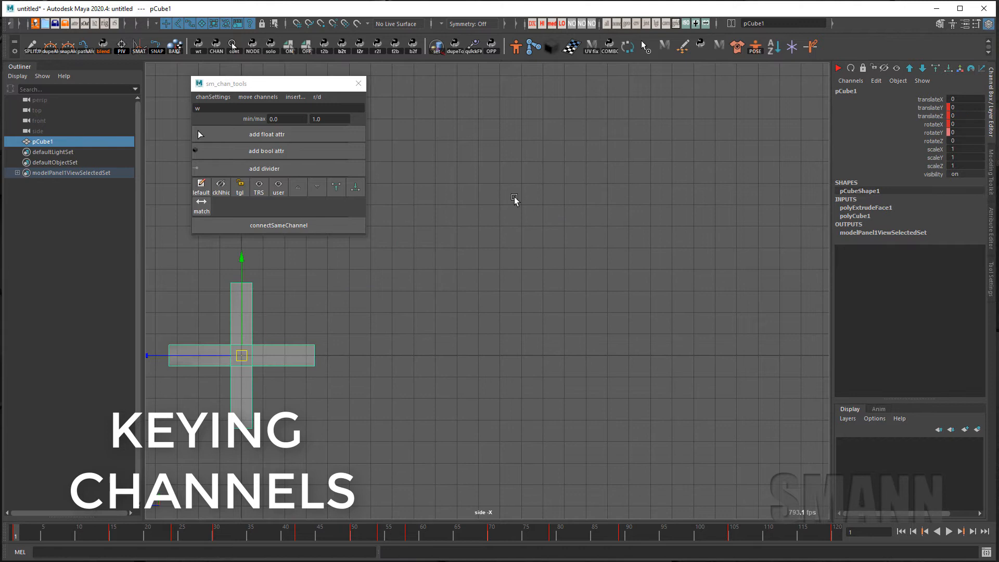
- Pick pCube1's translateY and translateZ channels for keying with the key button
left_click(931, 107)
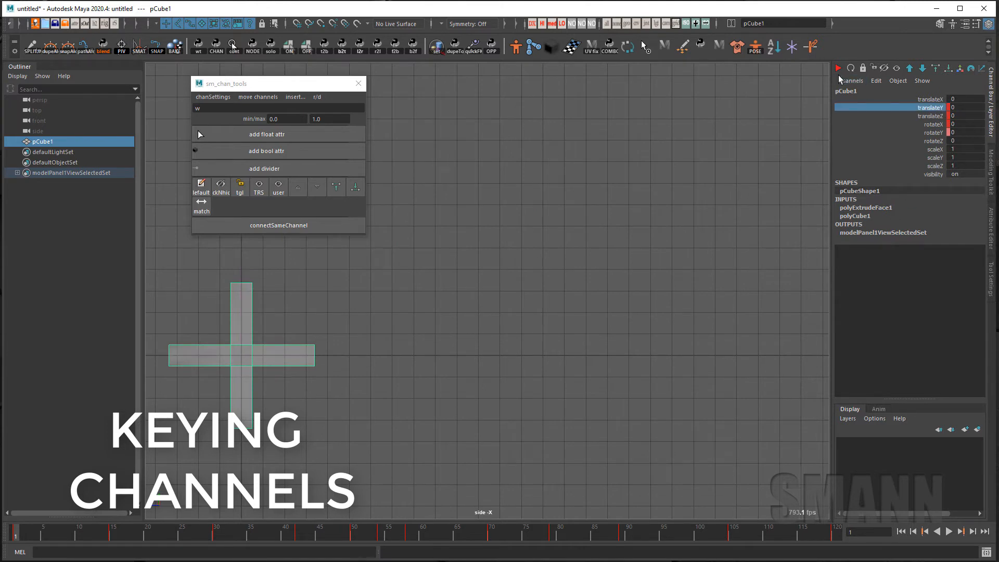
mouse_move(839, 69)
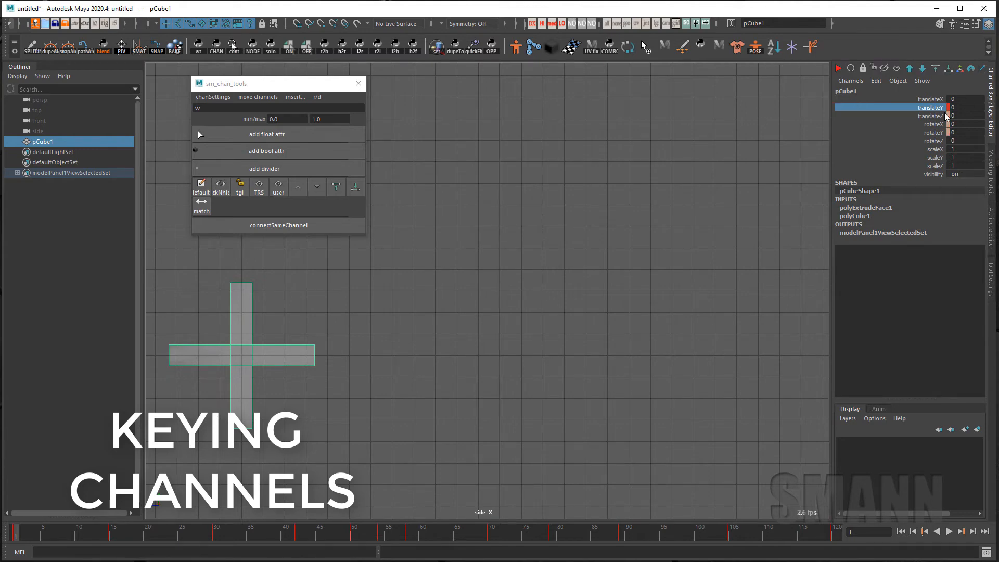
left_click(960, 531)
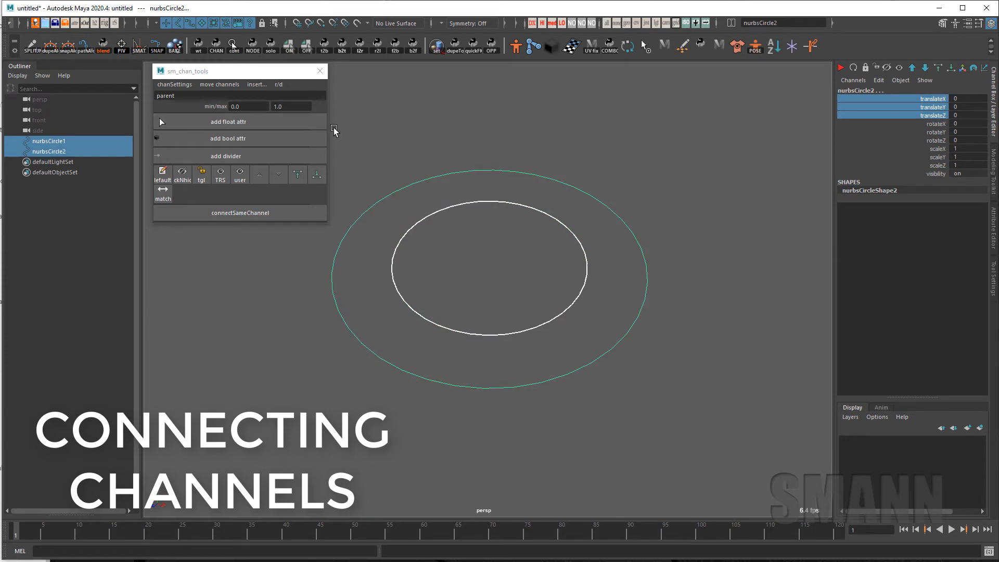
mouse_move(701, 284)
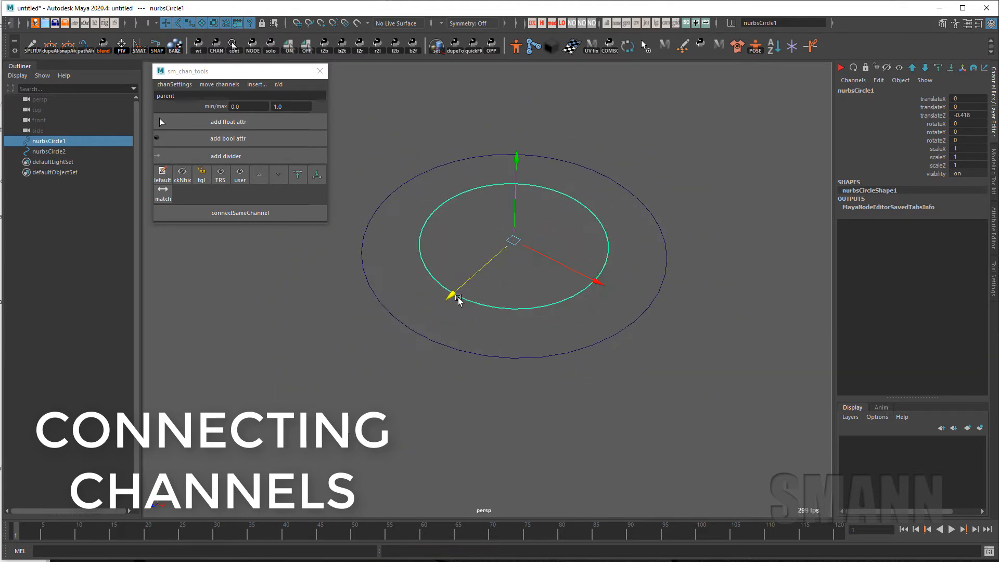
- Insert an ADD node on nurbsCircle2's driven translateX connection
left_click(47, 151)
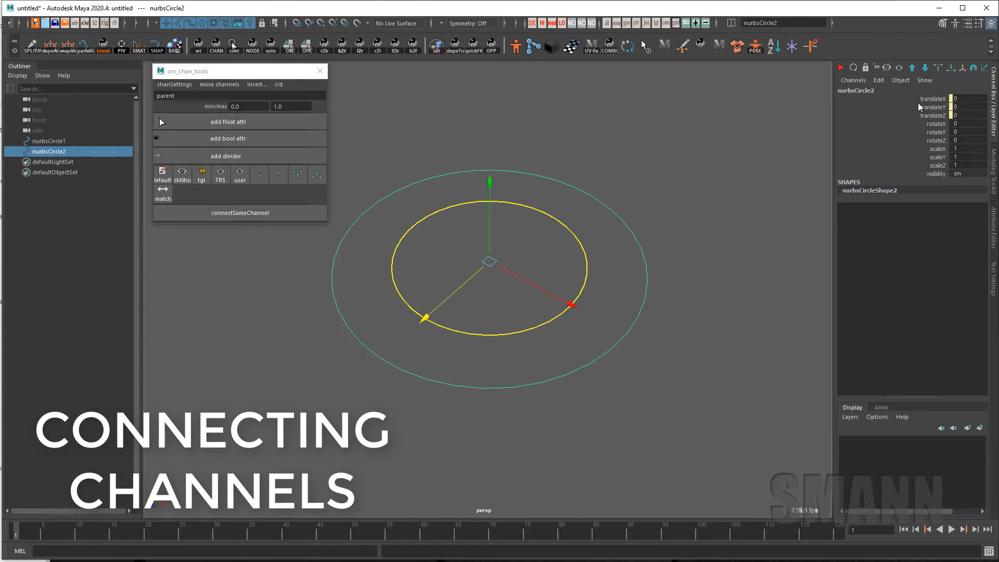
left_click(932, 98)
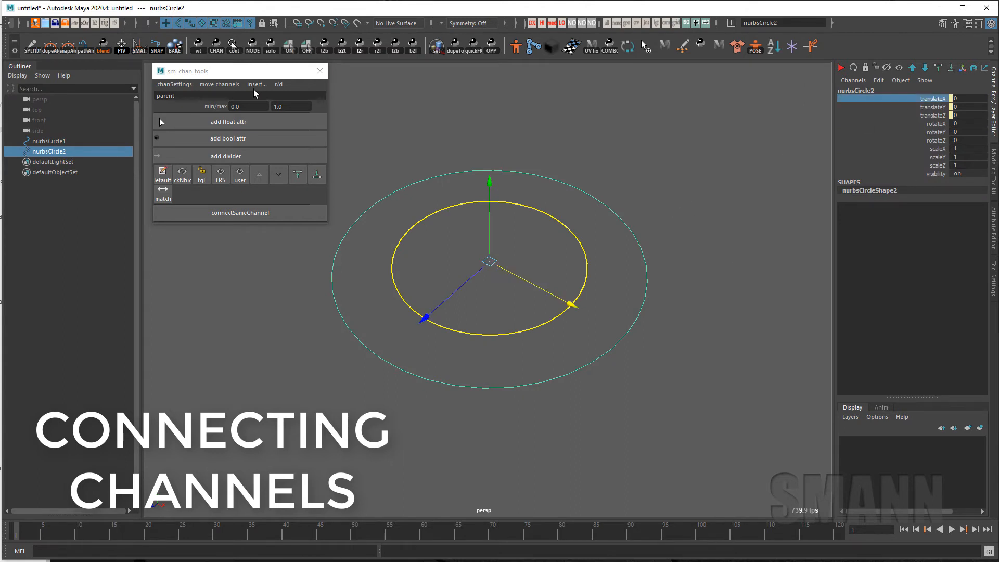
left_click(256, 85)
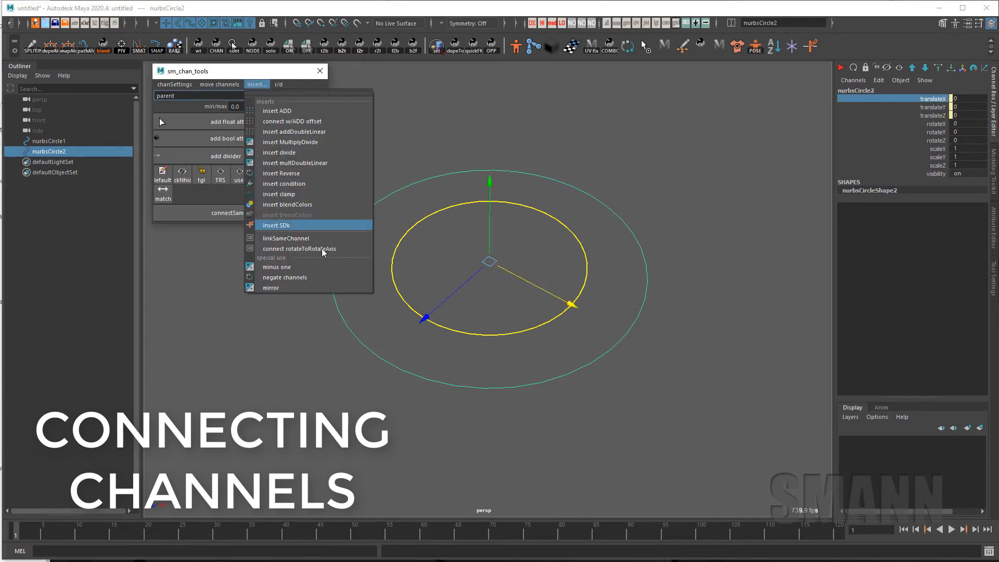
mouse_move(302, 116)
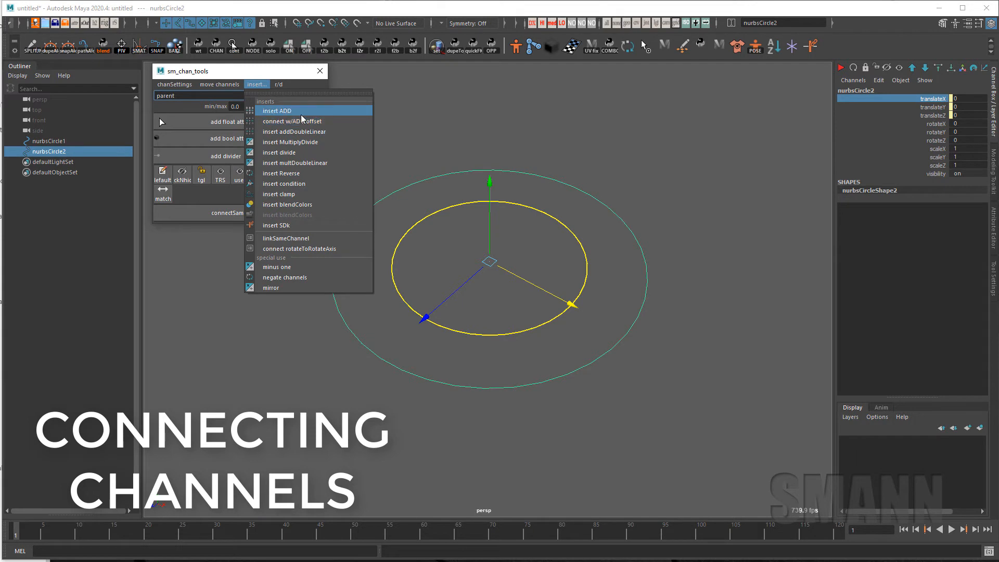
left_click(277, 111)
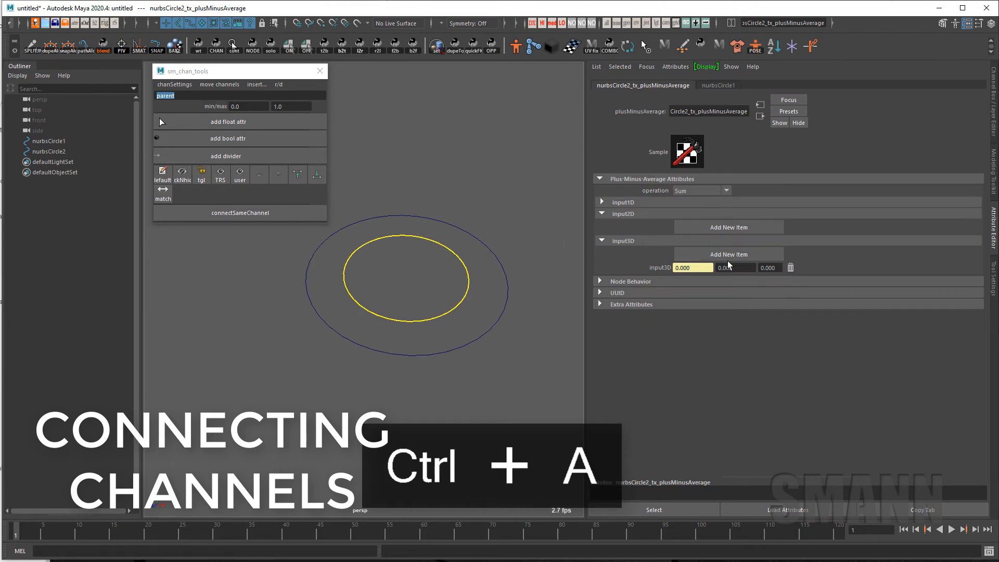
- Give the add node a second input of 0.500 to offset translateX
left_click(728, 254)
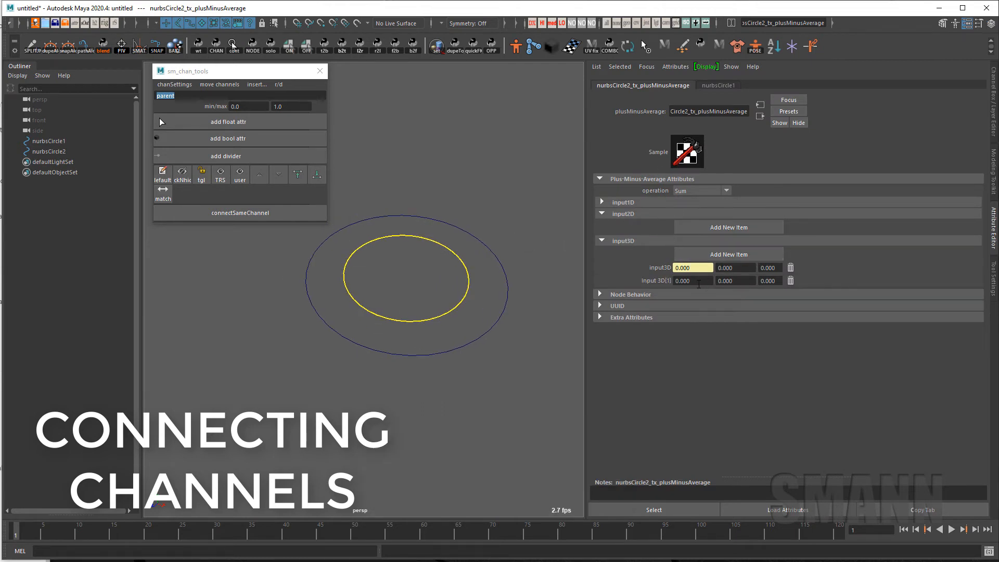
type("0.500")
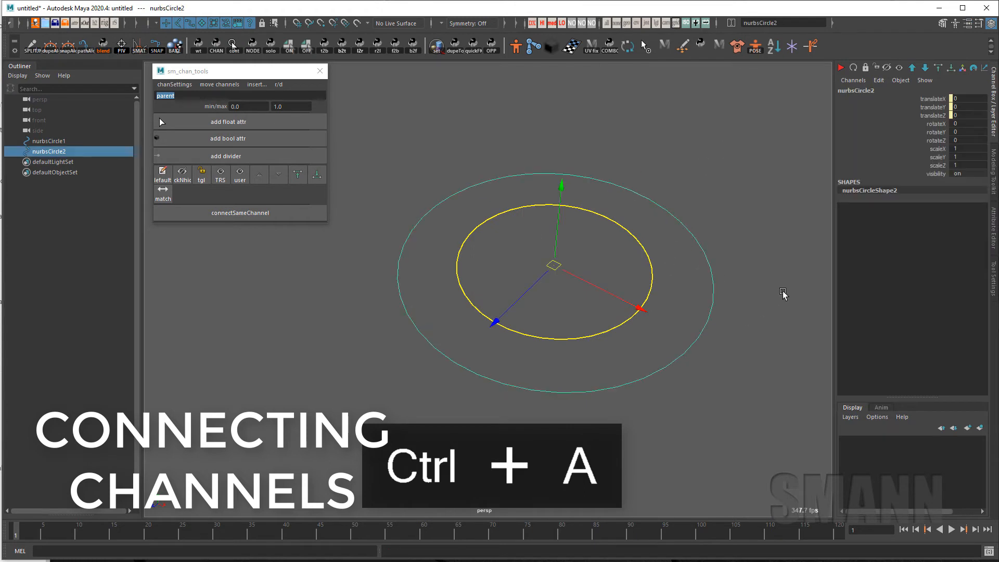
- Insert an addDoubleLinear node on nurbsCircle2's translateX via the insert menu
left_click(256, 85)
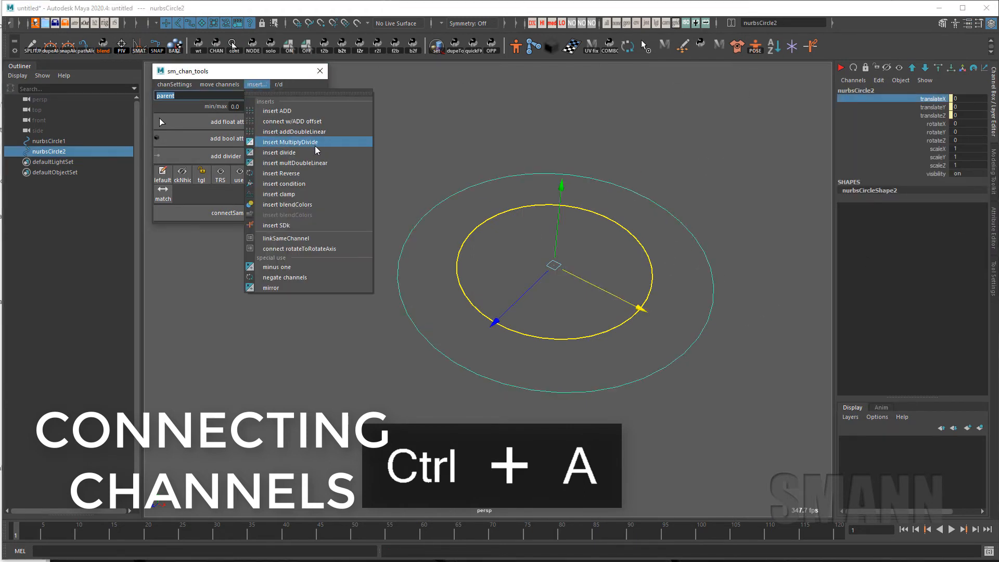
left_click(295, 131)
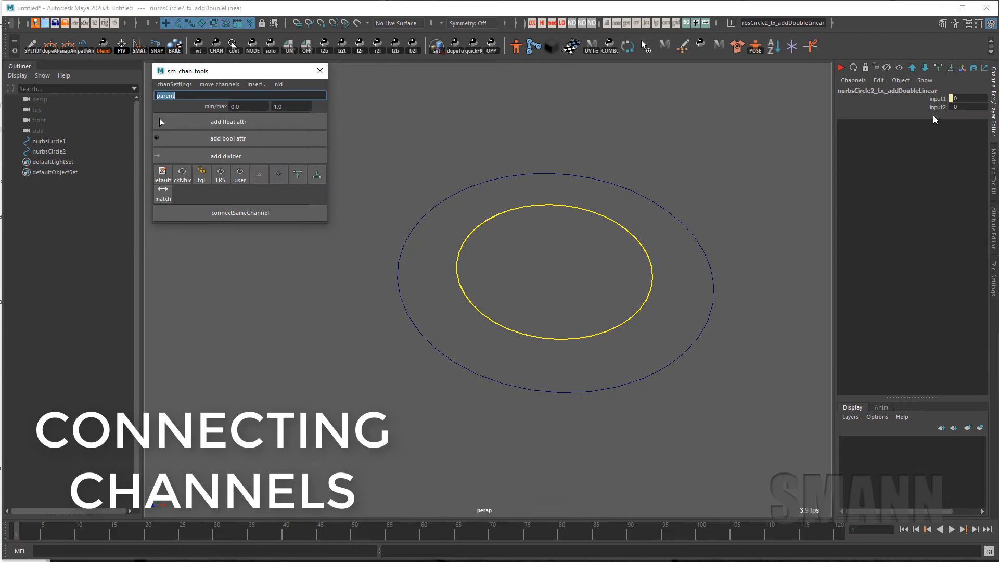
left_click_drag(949, 106, 969, 106)
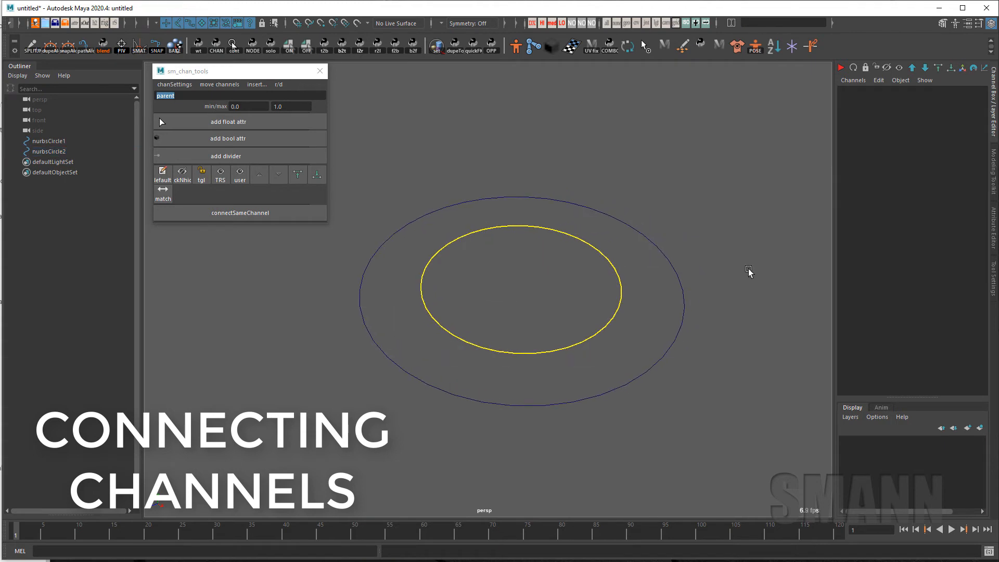
- Insert a multiplyDivide node on the inner circle's translateY channel
left_click(49, 151)
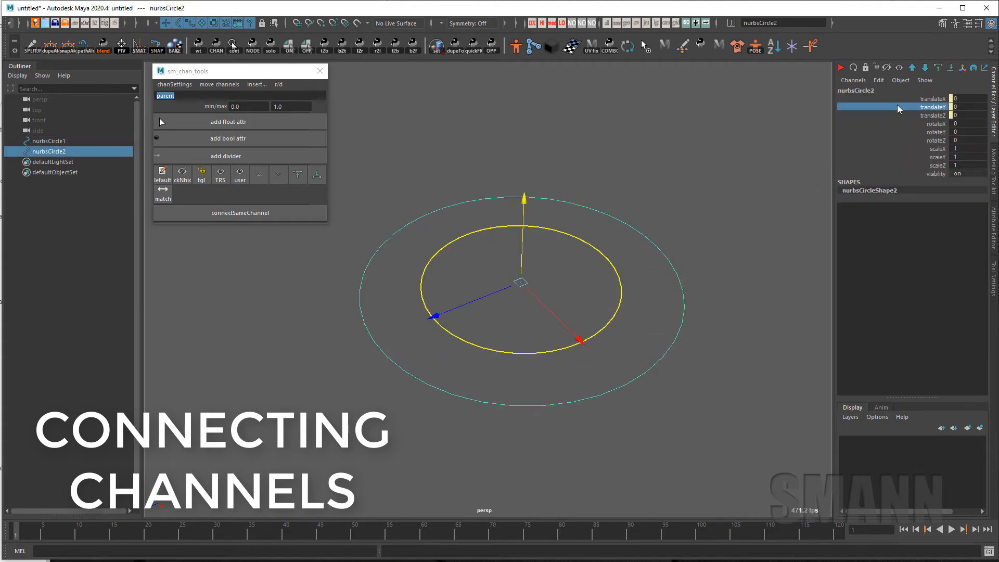
left_click(256, 84)
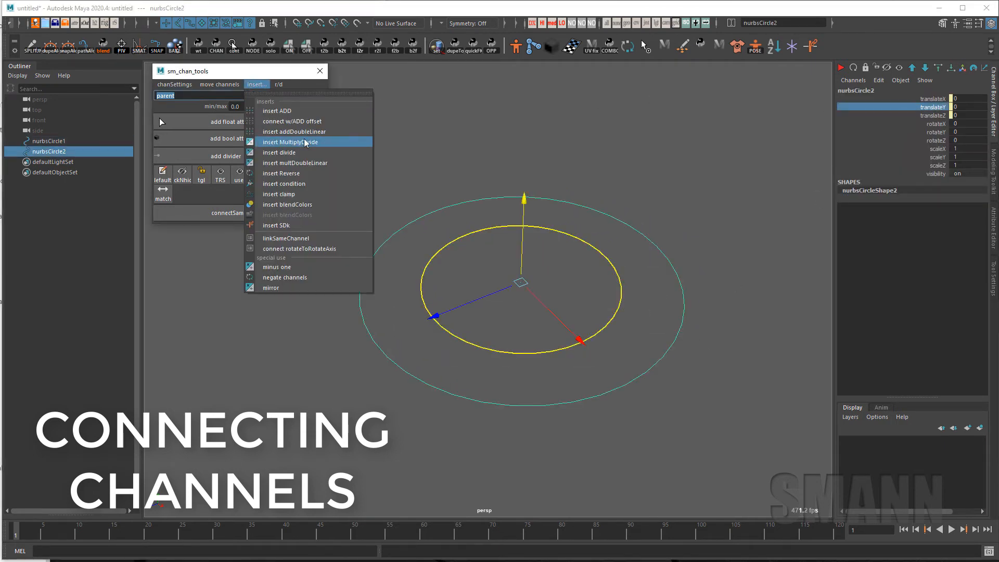
left_click(291, 141)
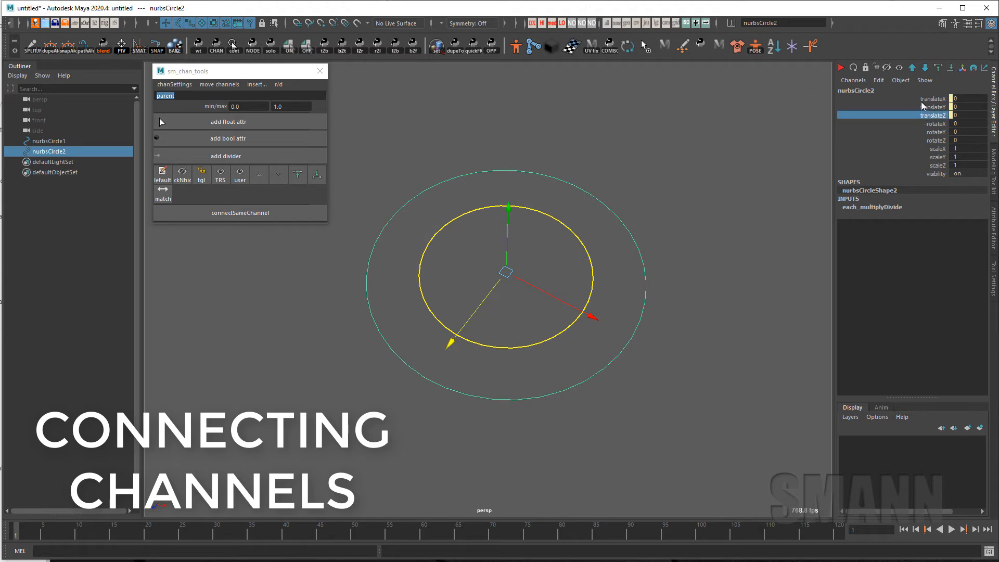
- Insert a clamp node on translateY and confirm its minimum and maximum values
left_click(256, 84)
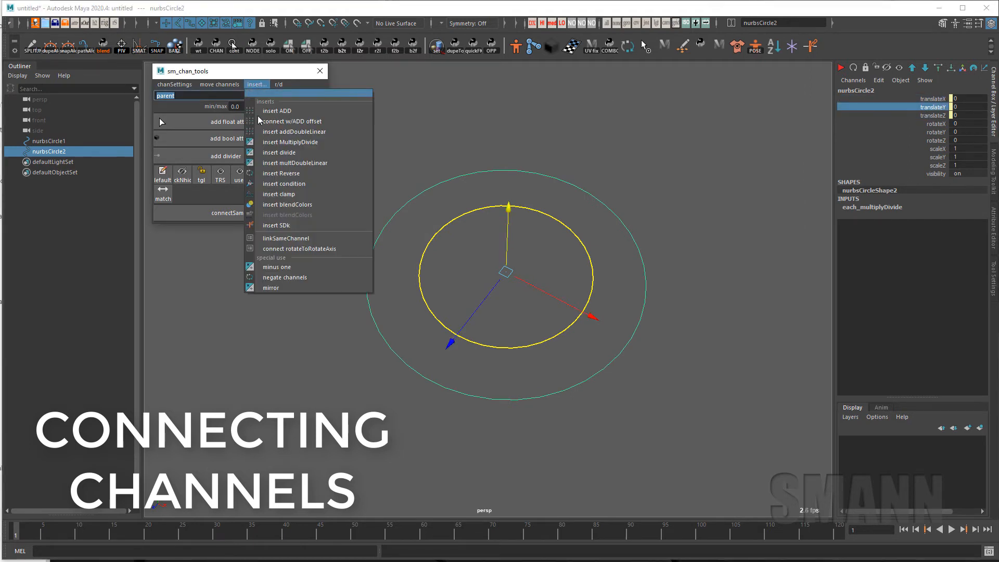
left_click(279, 194)
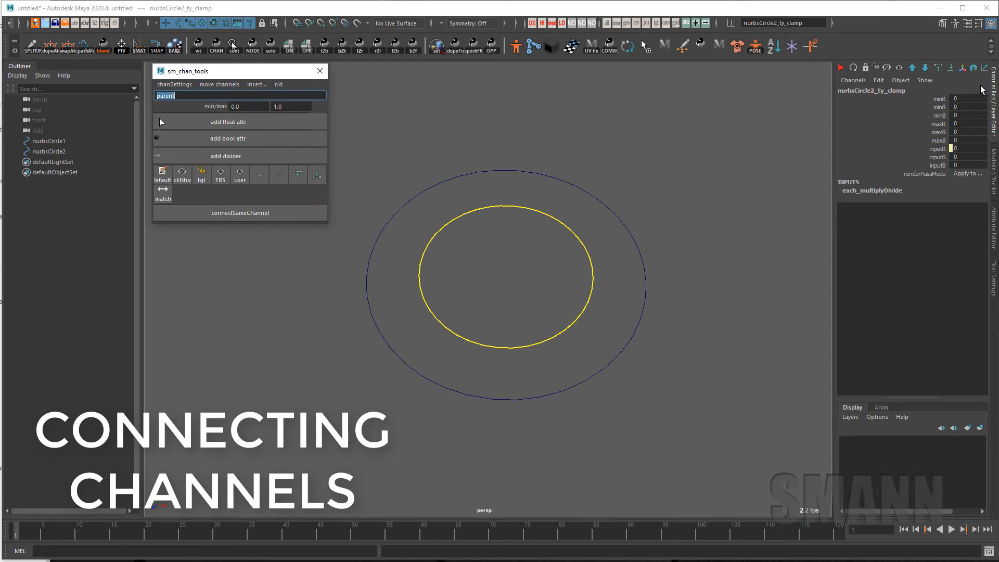
key("Tab")
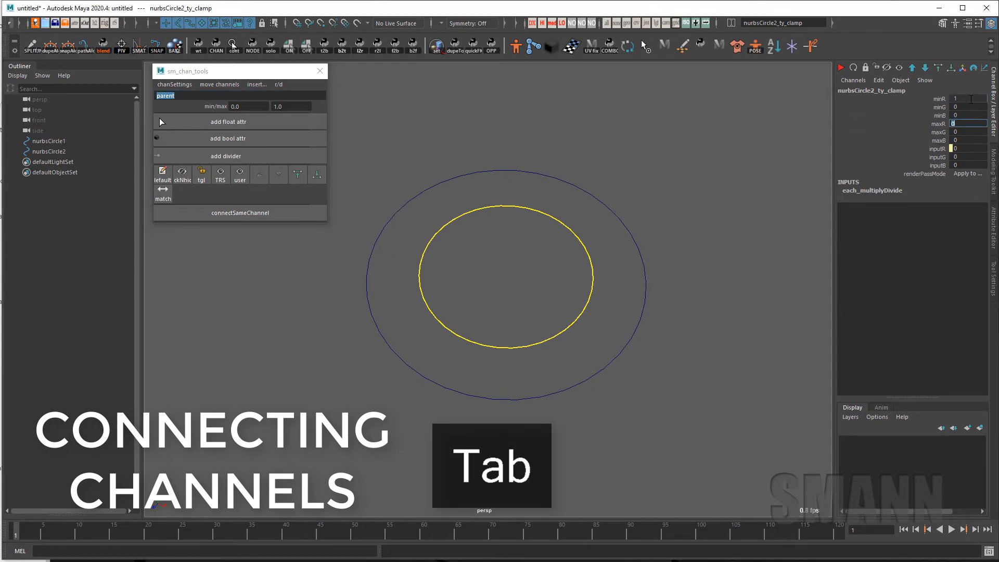
key("Shift+Tab")
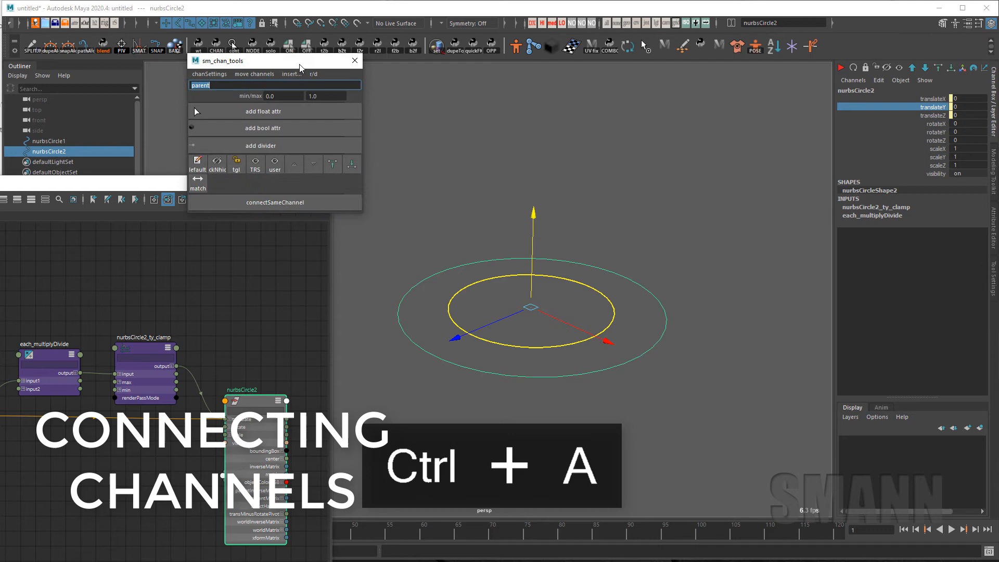
- Insert a reverse node on the translateY chain and return to the channel list
left_click(393, 81)
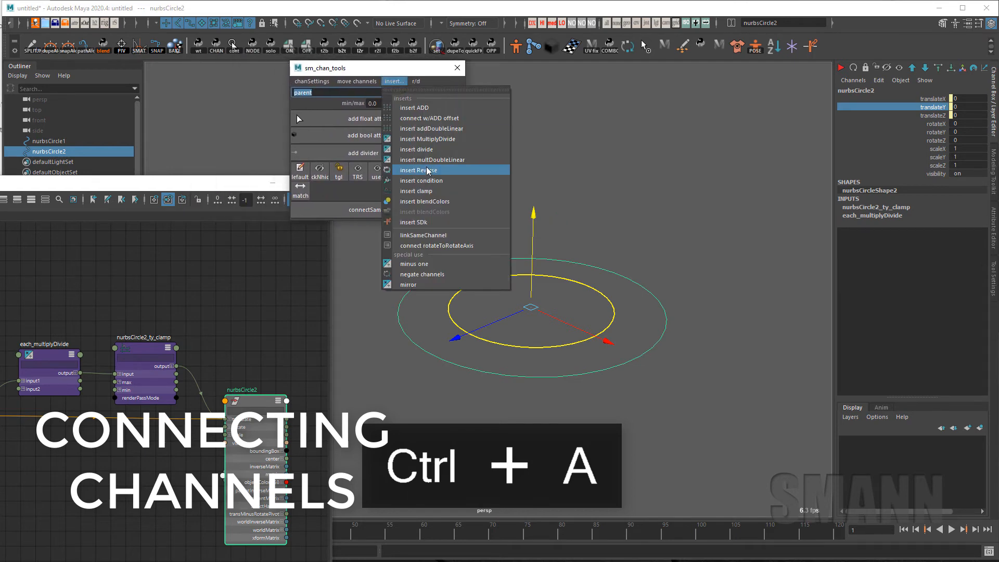
left_click(420, 169)
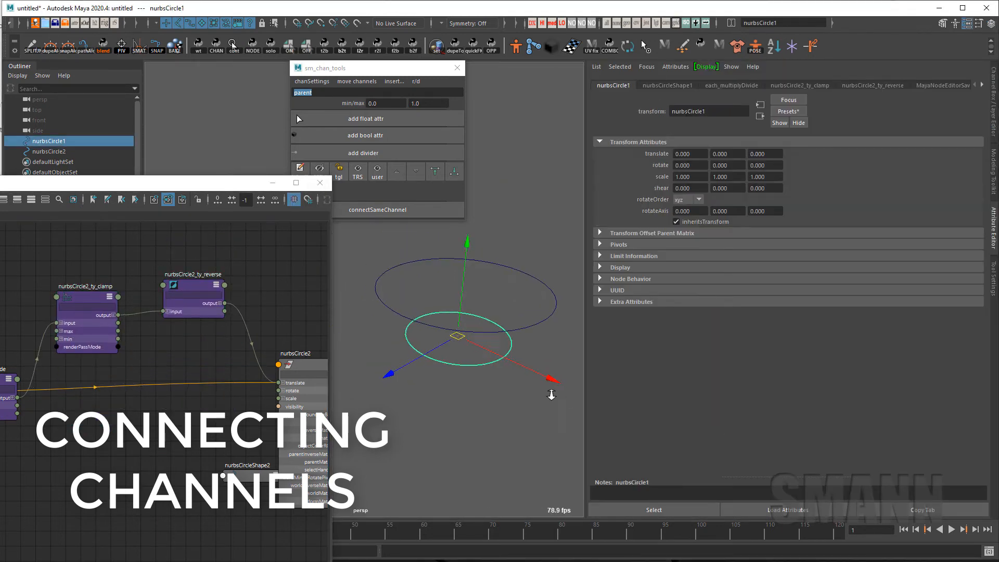
key("ctrl+a")
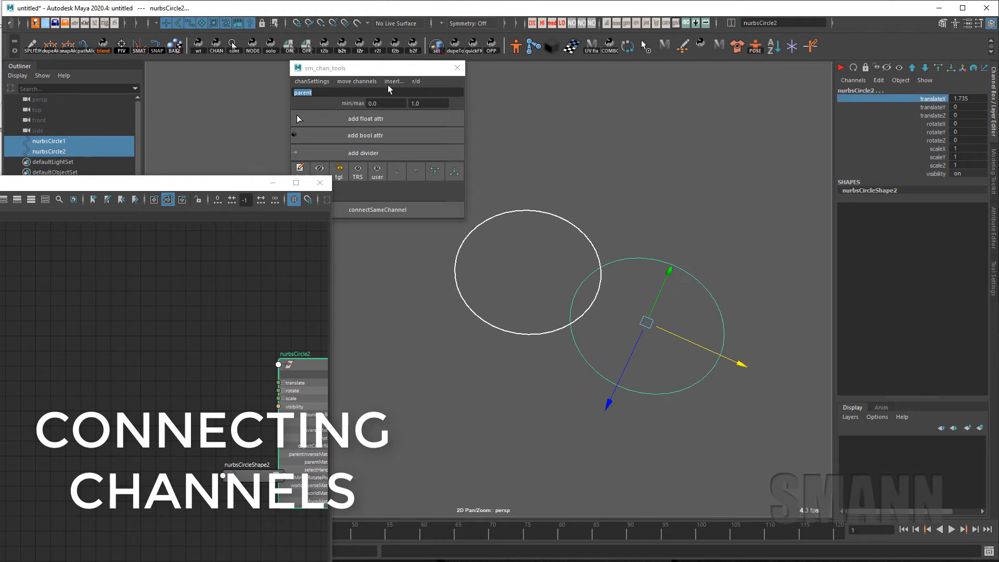
- Connect the two circles' translateX through an add node that keeps the offset
left_click(393, 81)
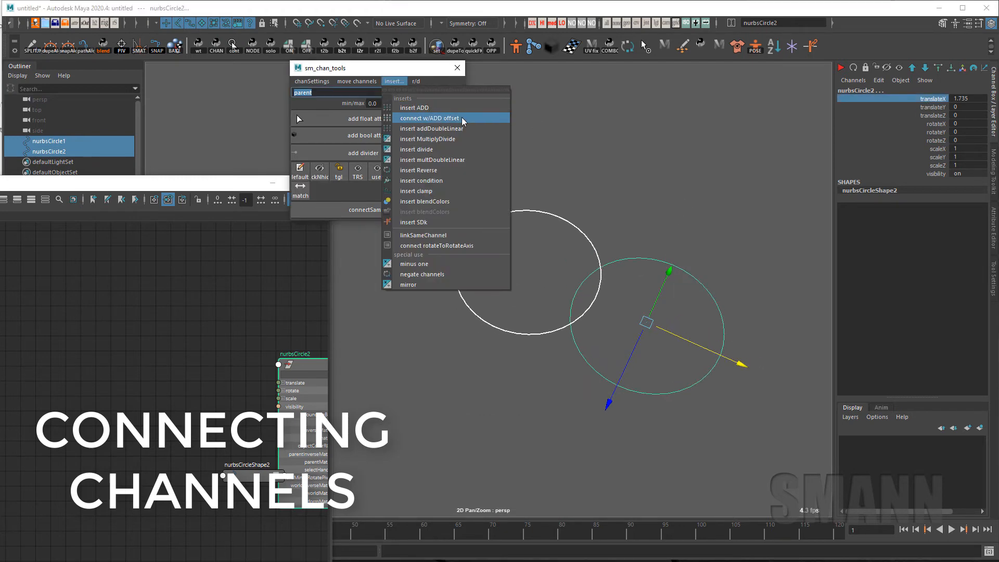
left_click(429, 117)
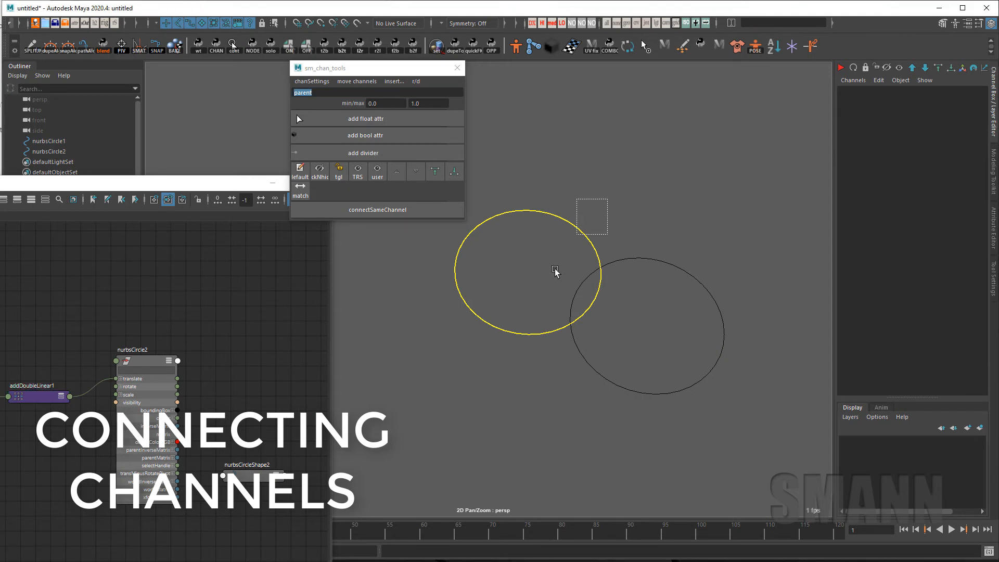
left_click(645, 321)
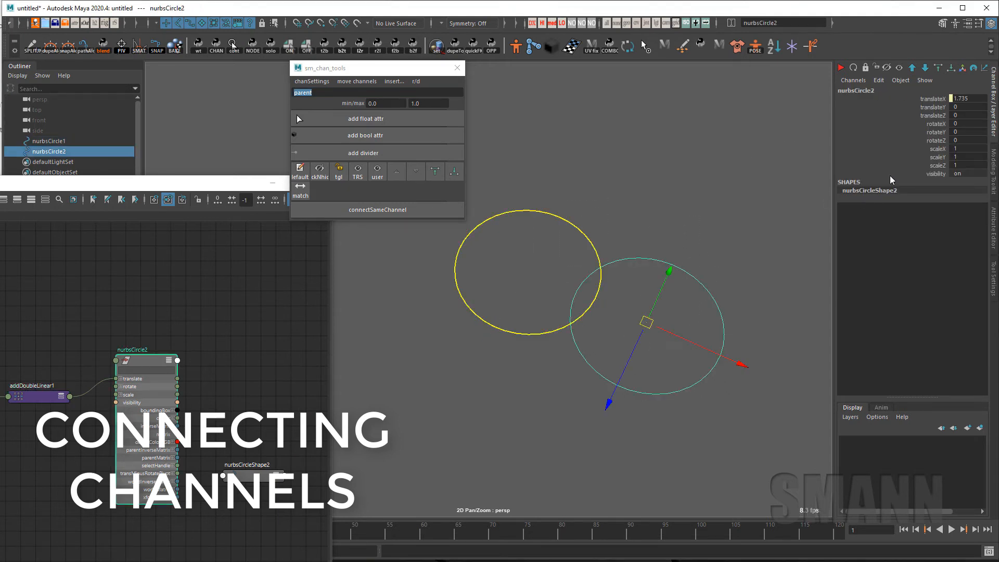
mouse_move(185, 333)
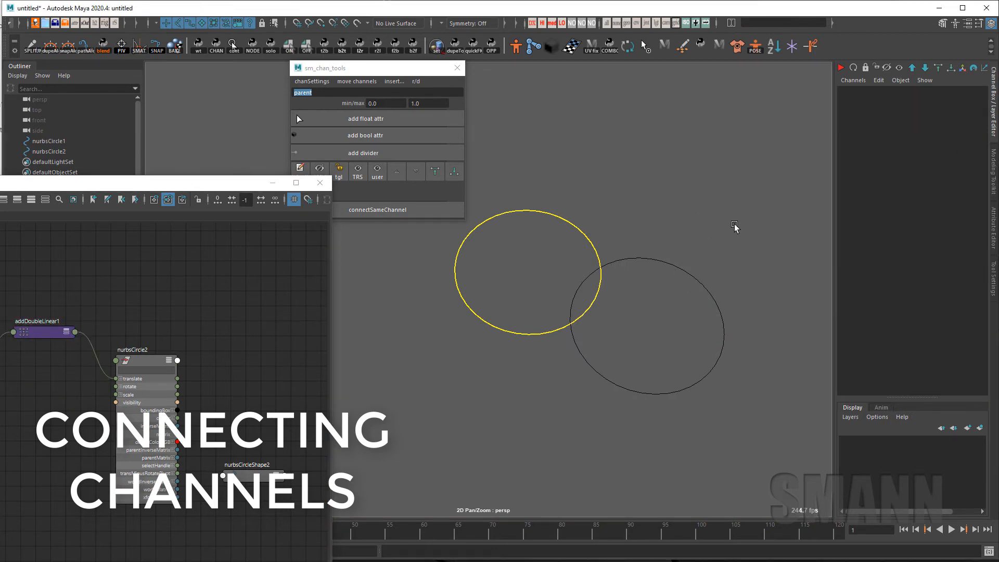
left_click(644, 331)
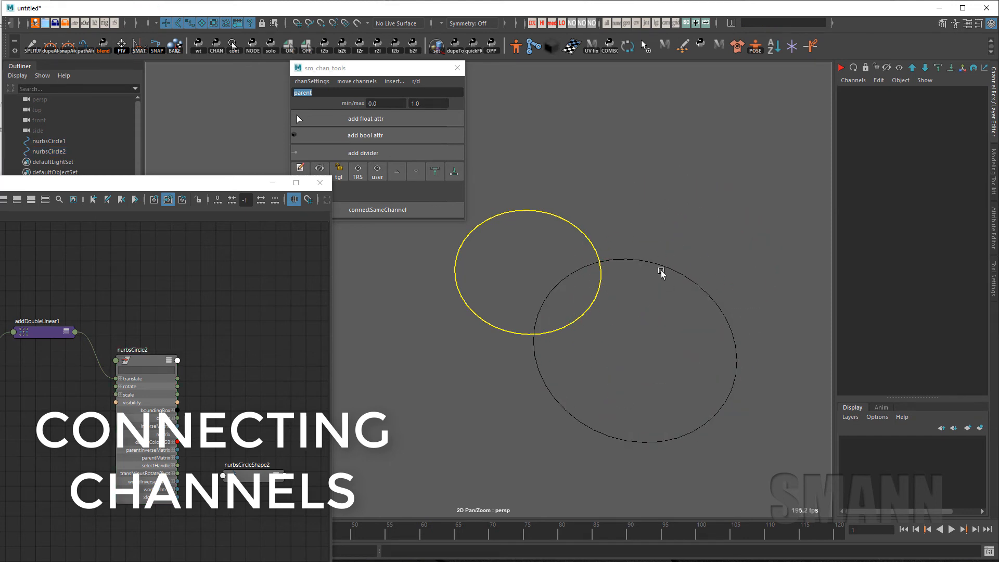
left_click(663, 270)
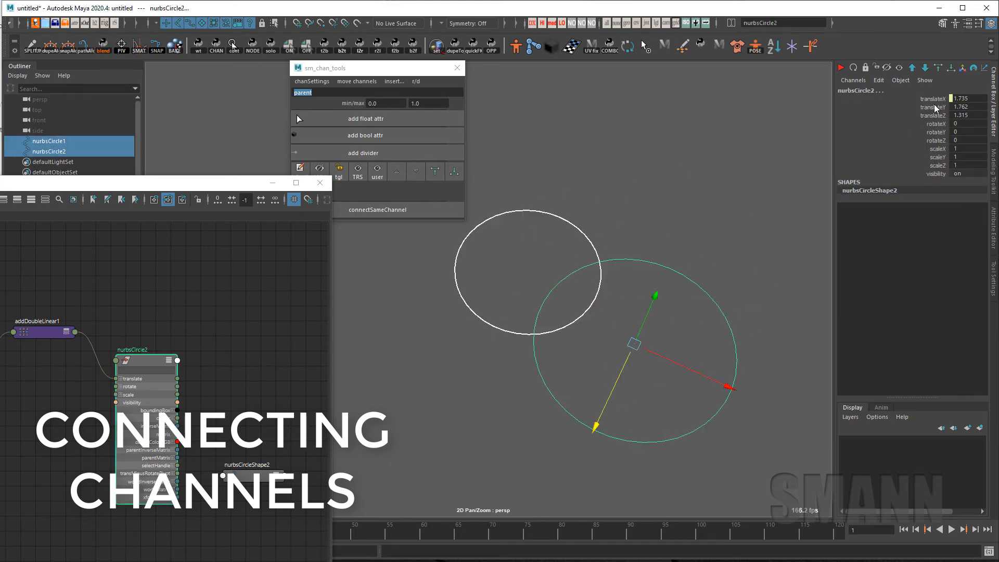
left_click(393, 82)
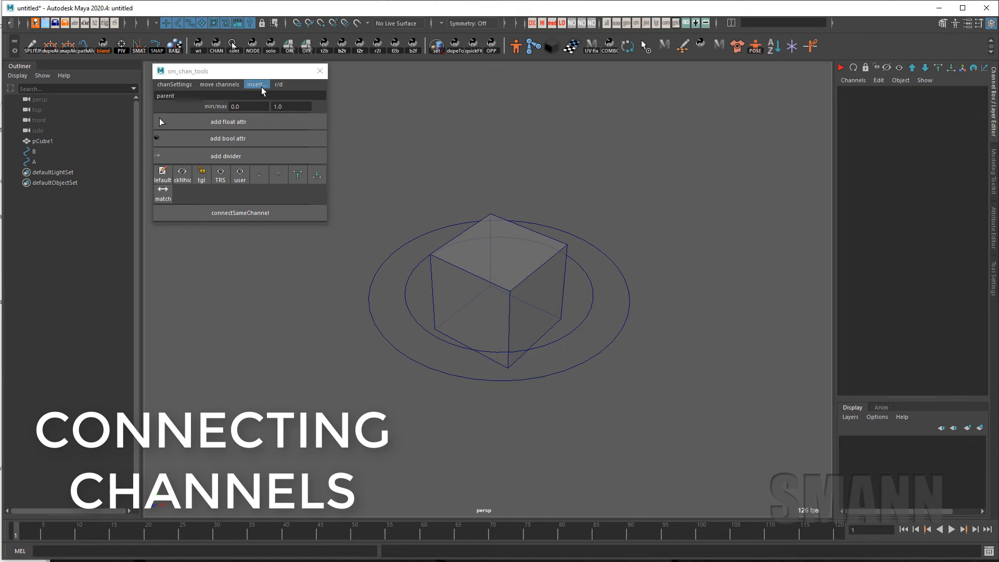
- Parent-constrain pCube1 to circles A and B with a parent switch, reverse node on w0
left_click(256, 84)
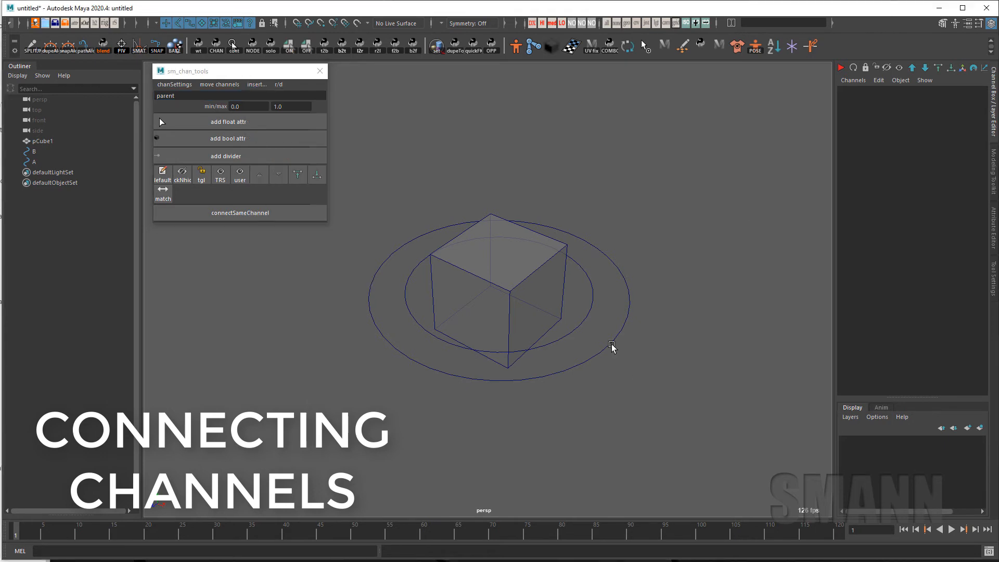
mouse_move(573, 291)
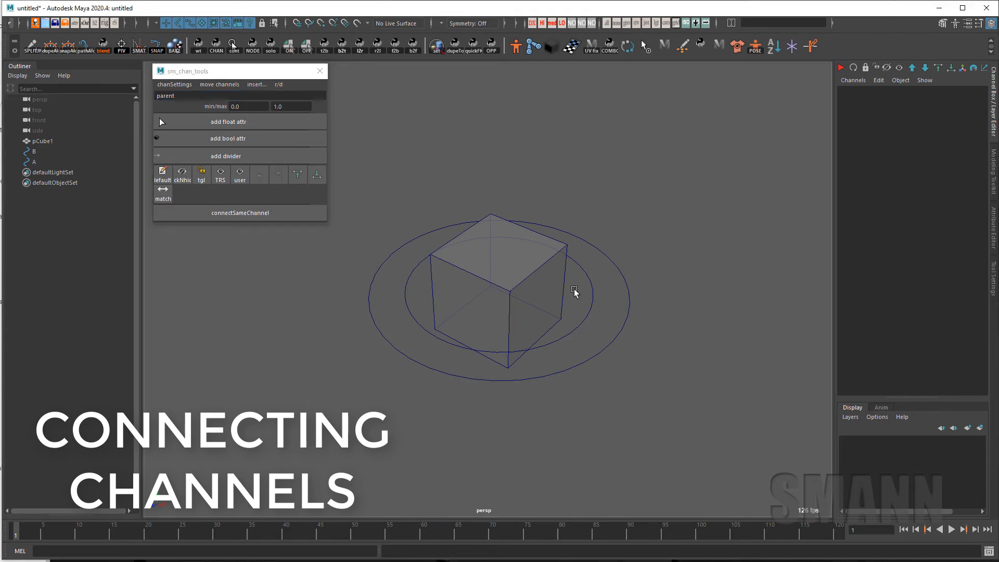
left_click(33, 151)
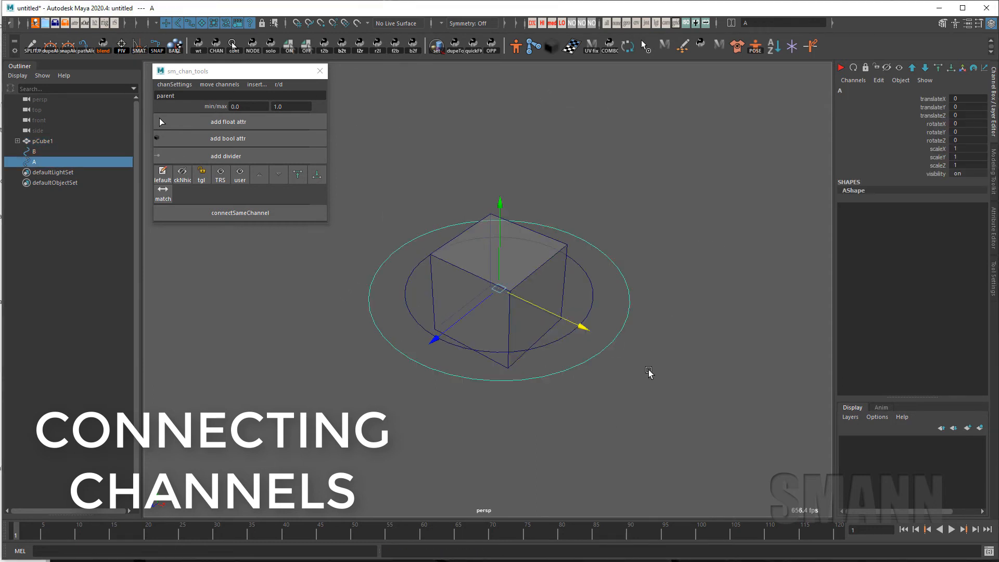
left_click(33, 151)
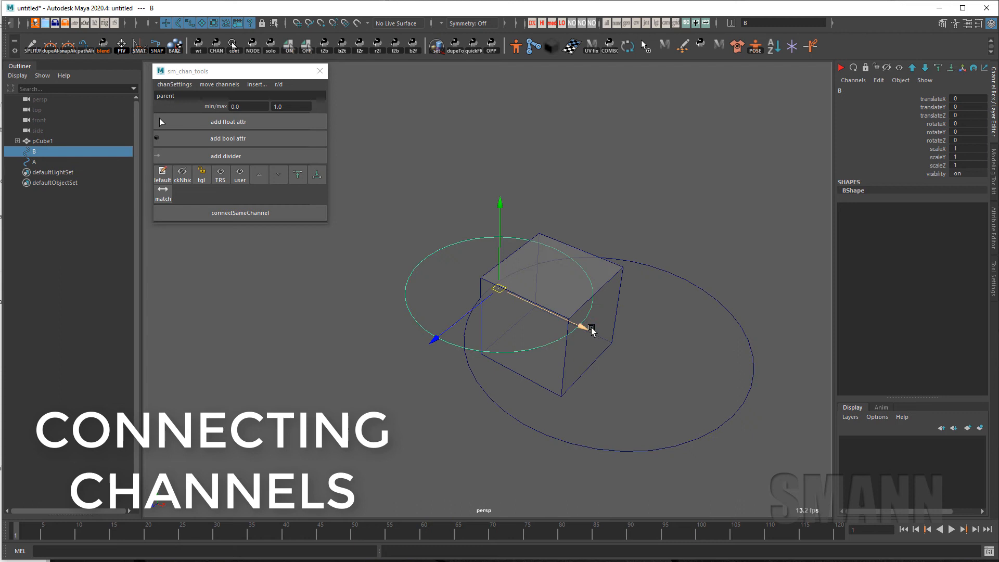
left_click(42, 140)
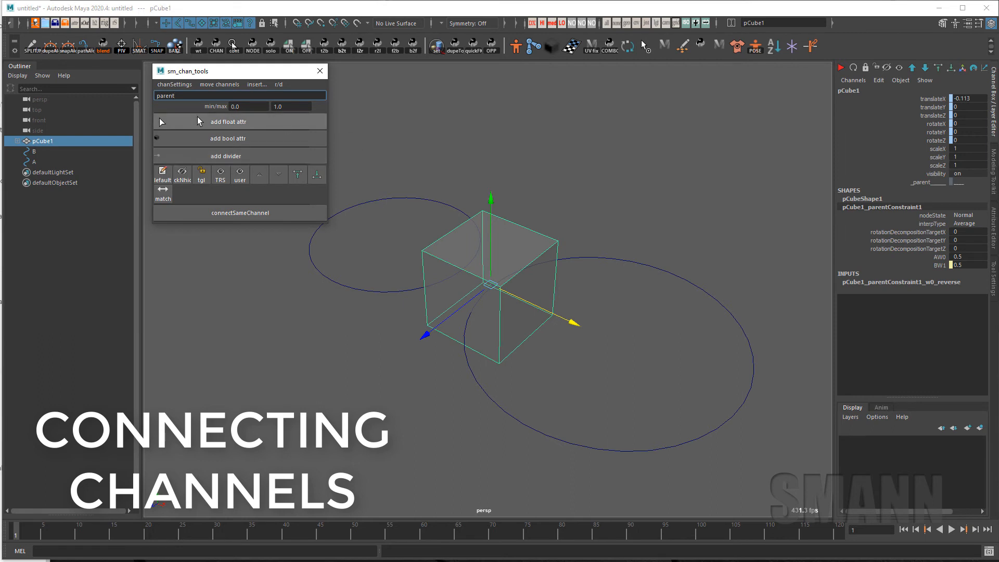
- Load pCube1 and the parentConstraint into multiConnectWin and pick parent against BW1
left_click(227, 121)
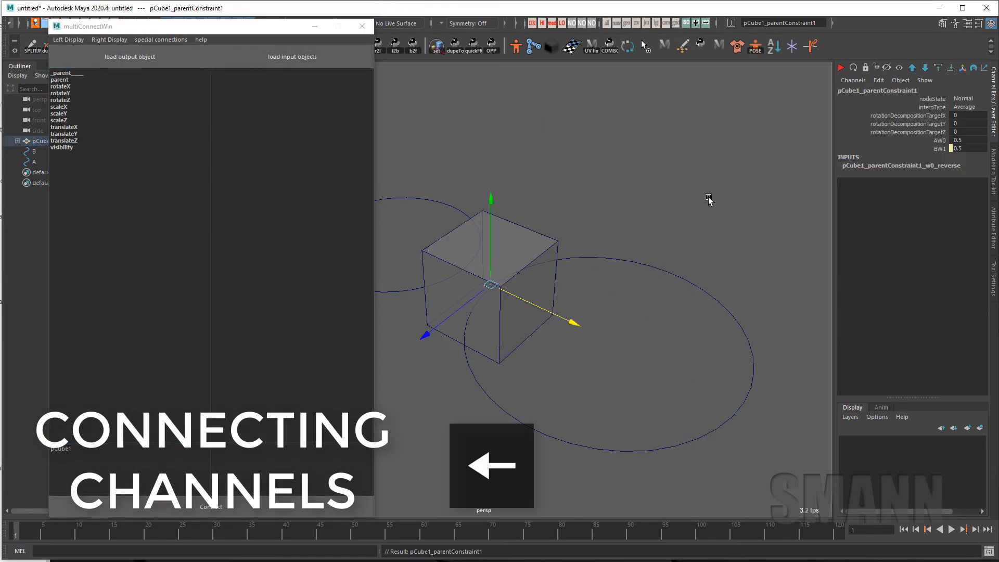
left_click(61, 73)
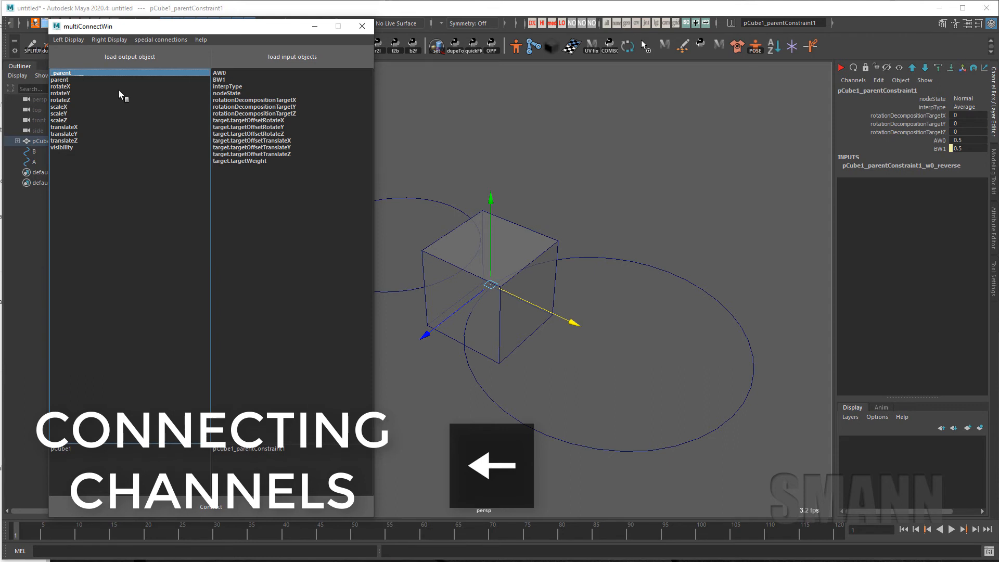
left_click(61, 79)
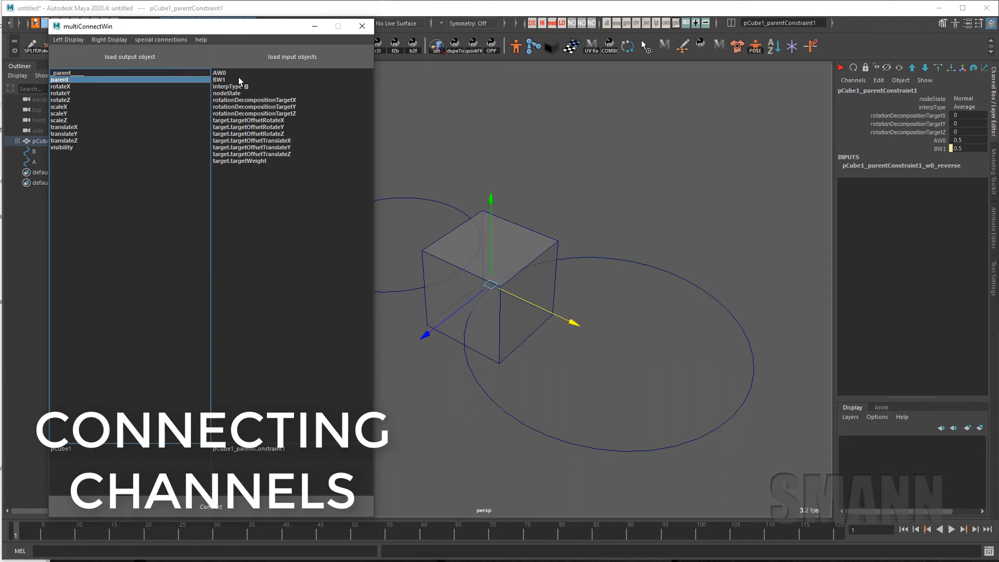
left_click(219, 73)
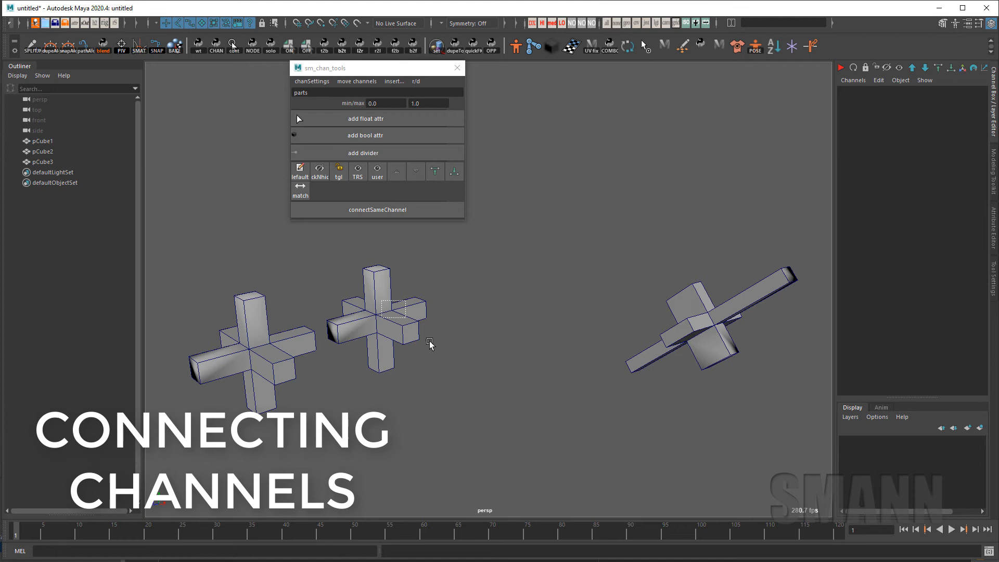
- Copy all of pCube1's custom user channels onto pCube3 with add all user attr
left_click(382, 319)
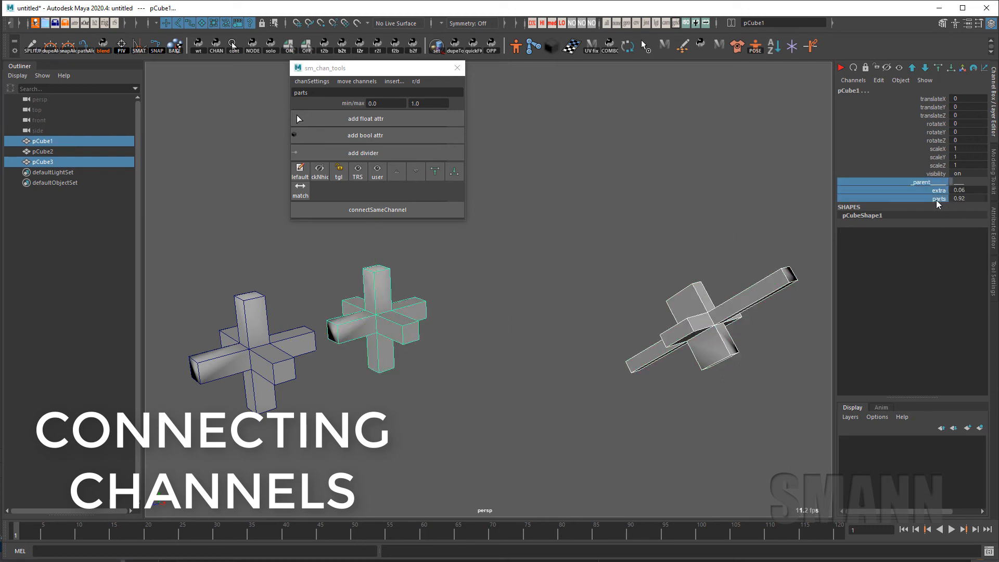
left_click(415, 81)
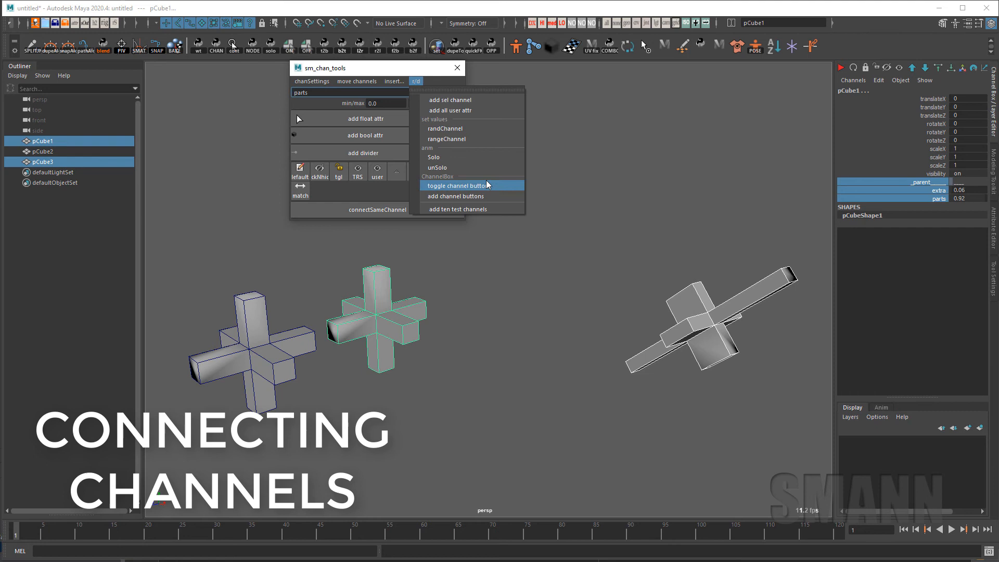
mouse_move(468, 109)
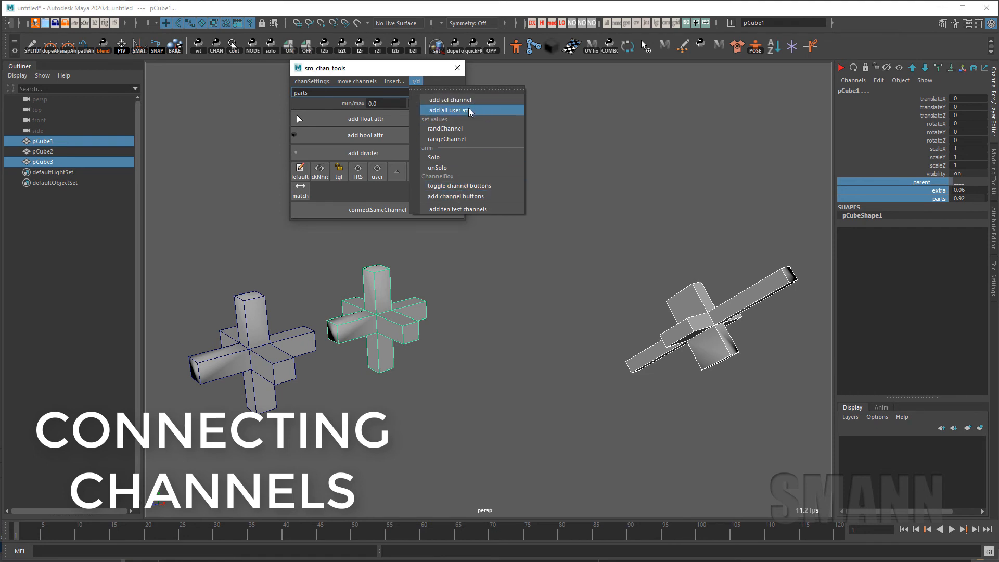
left_click(450, 109)
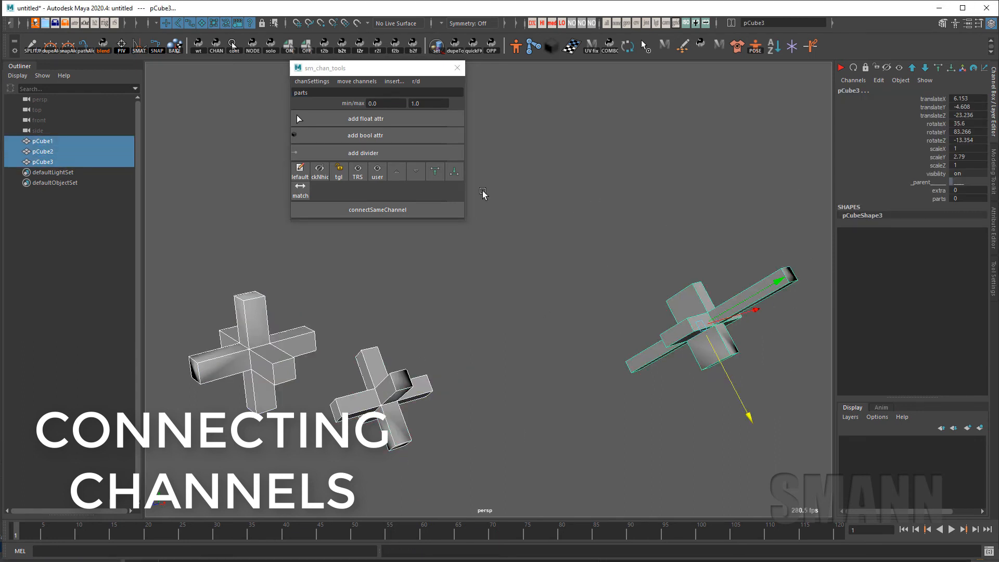
left_click(376, 92)
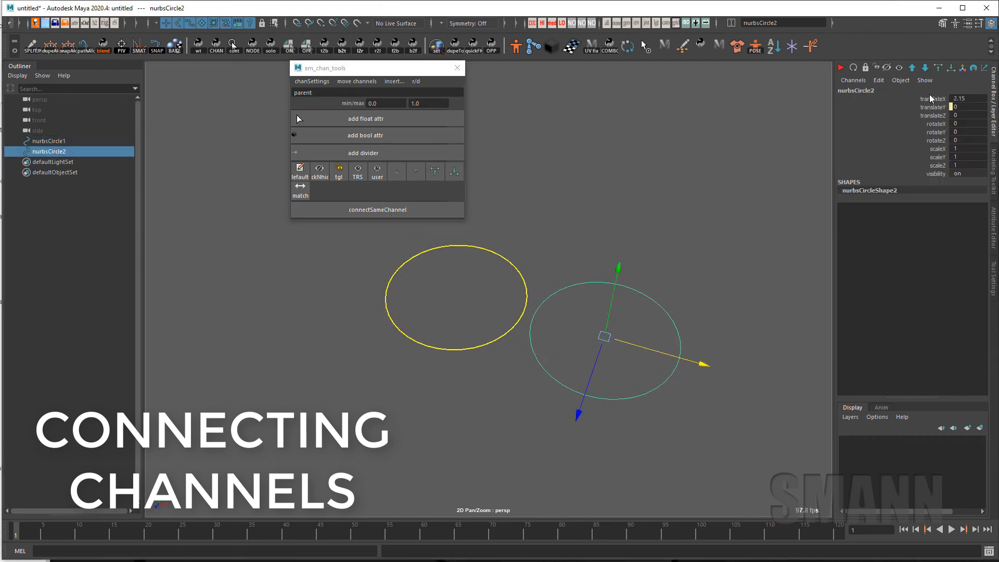
- Link nurbsCircle2's translateY to nurbsCircle1 through a multDoubleLinear set to -1
left_click(393, 81)
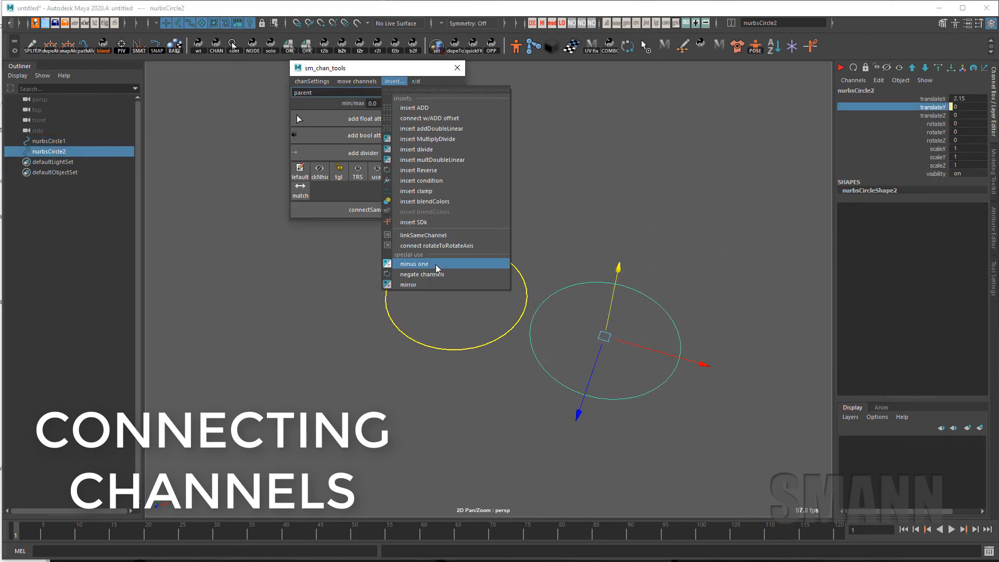
left_click(415, 263)
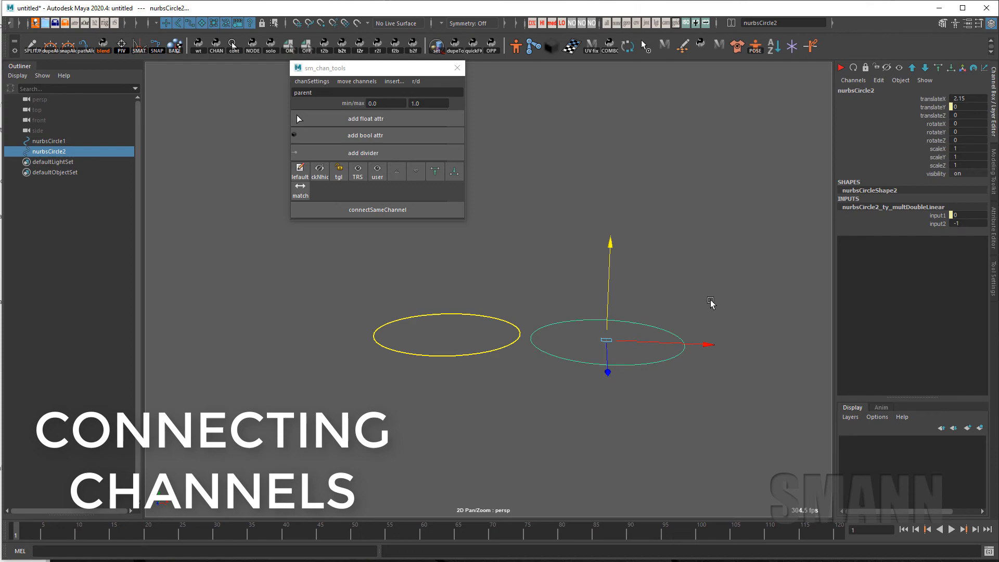
mouse_move(739, 266)
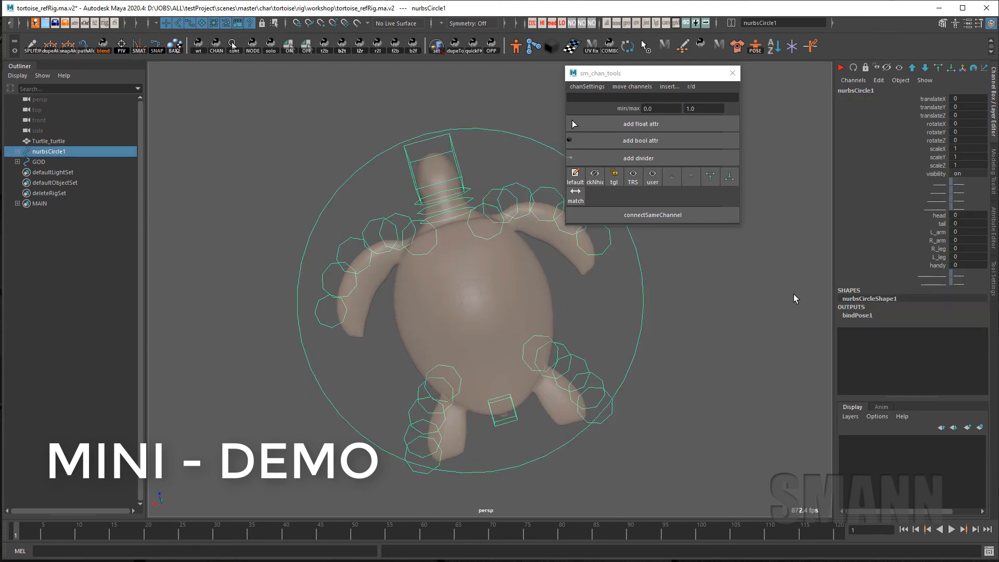
mouse_move(486, 207)
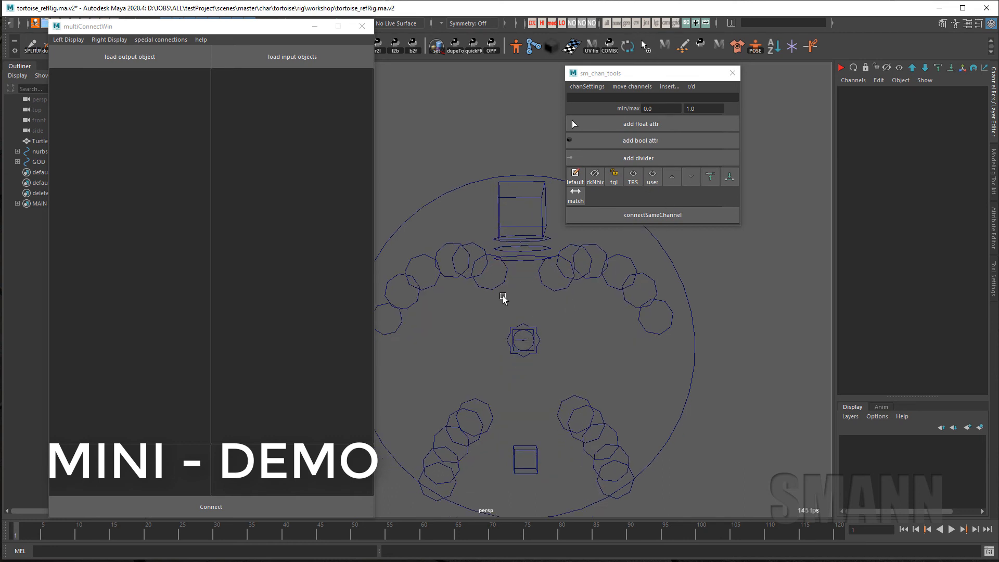
- Load the leg and arm controls as visibility inputs against nurbsCircle1's limb channels
left_click(450, 436)
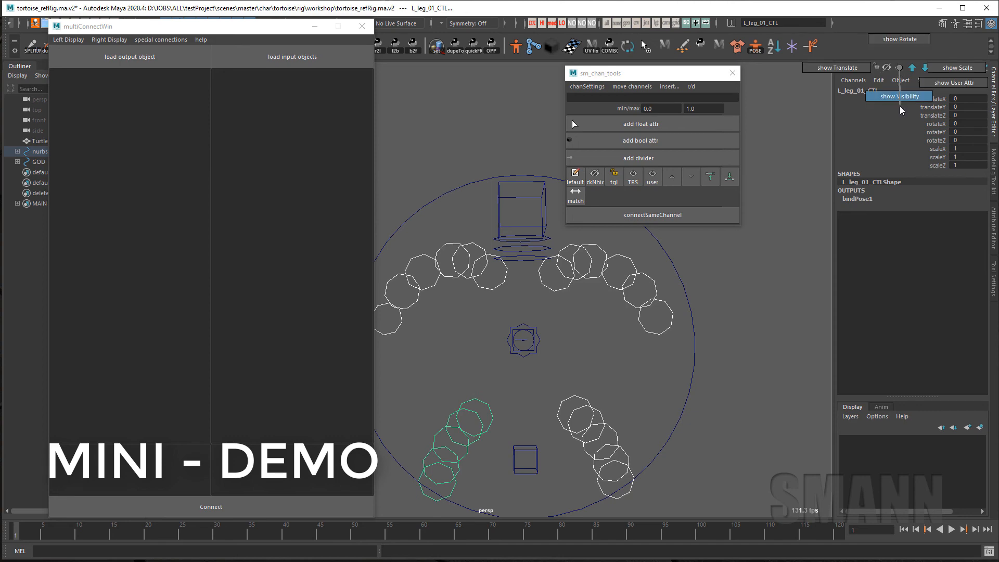
key("Backspace")
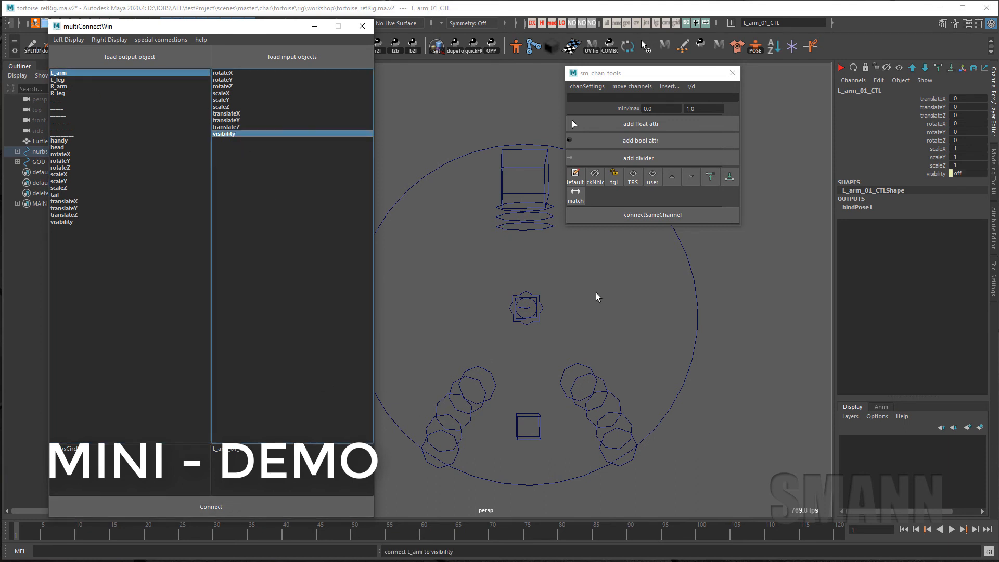
left_click(58, 80)
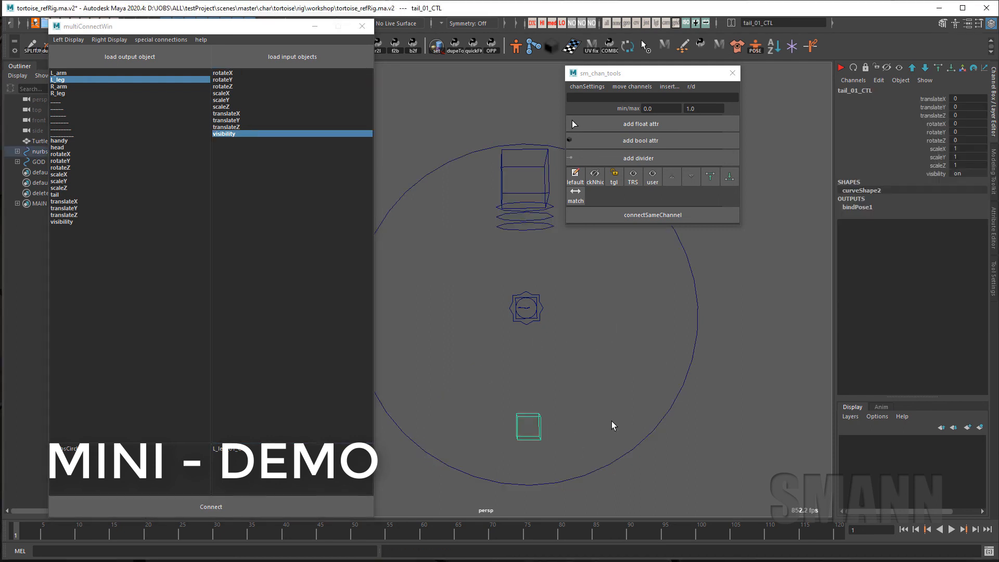
- Drive the tail controls from the tail channel, then load the neck controls as inputs
left_click(55, 194)
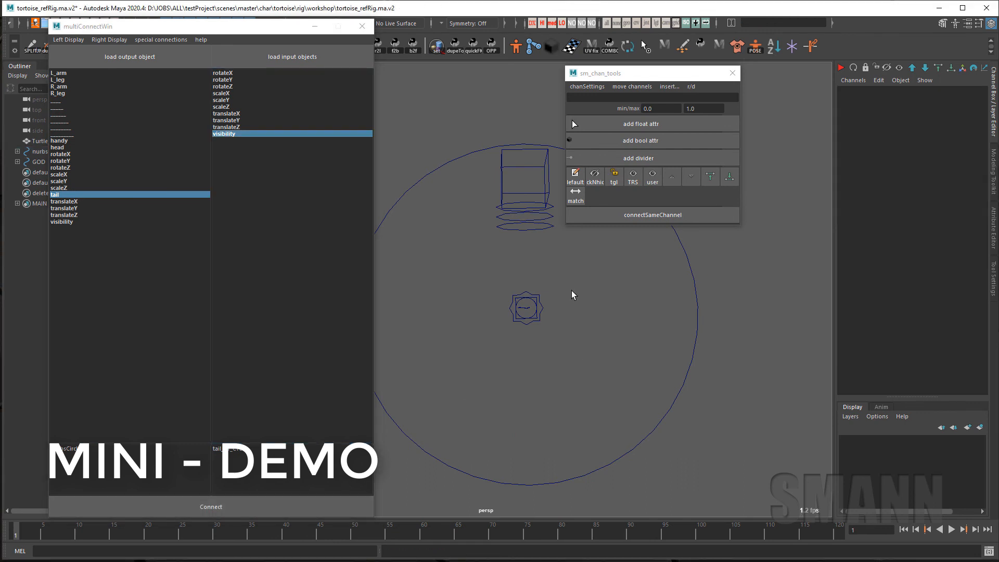
left_click(88, 87)
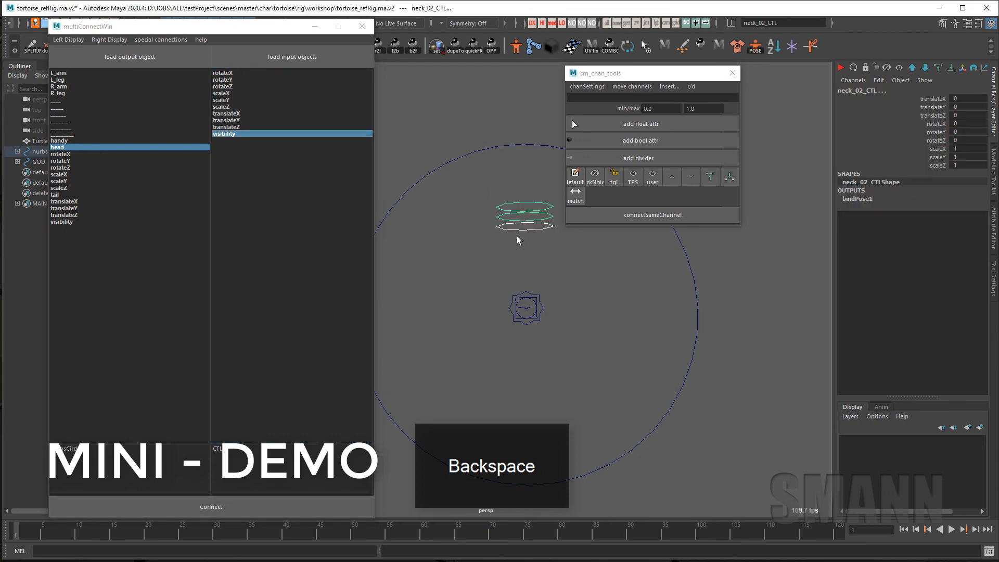
key("backspace")
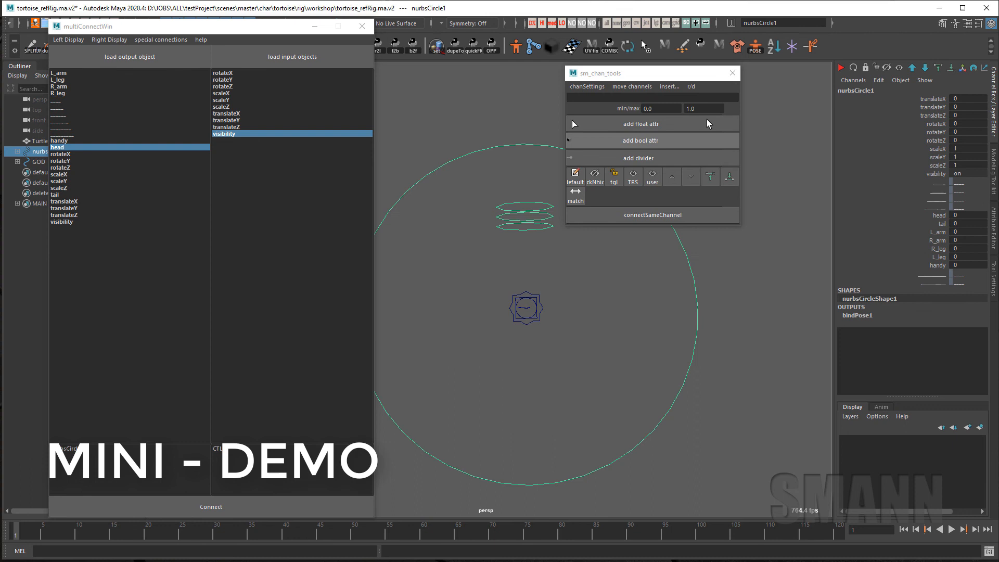
- Add a neck float attribute to nurbsCircle1 and connect it to the neck controls' visibility
type("nb")
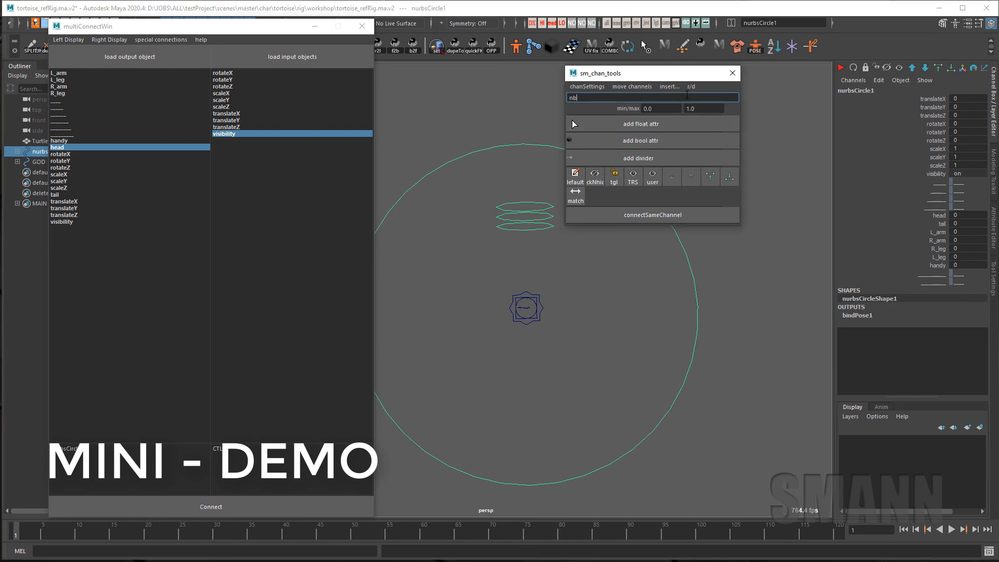
type("eck")
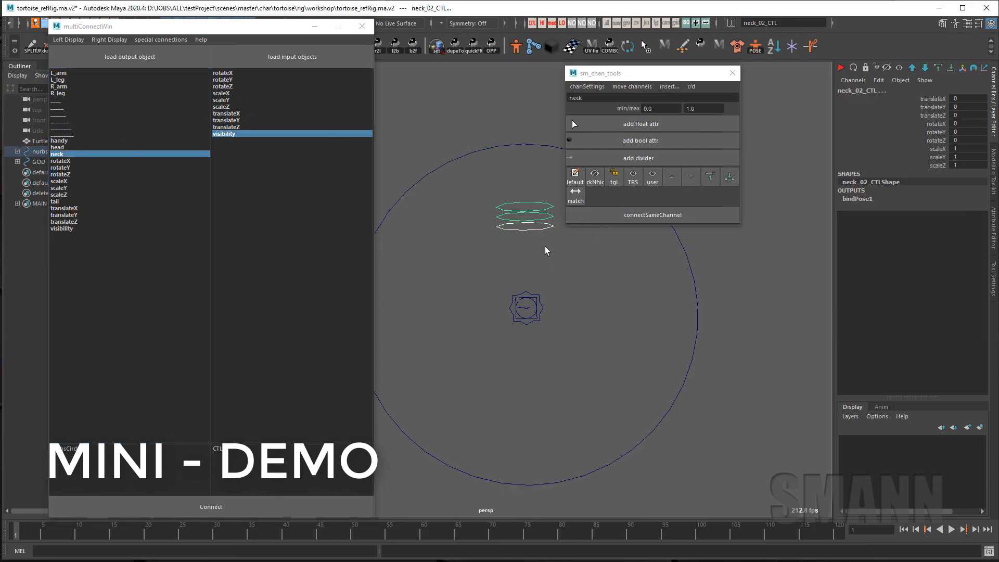
mouse_move(312, 292)
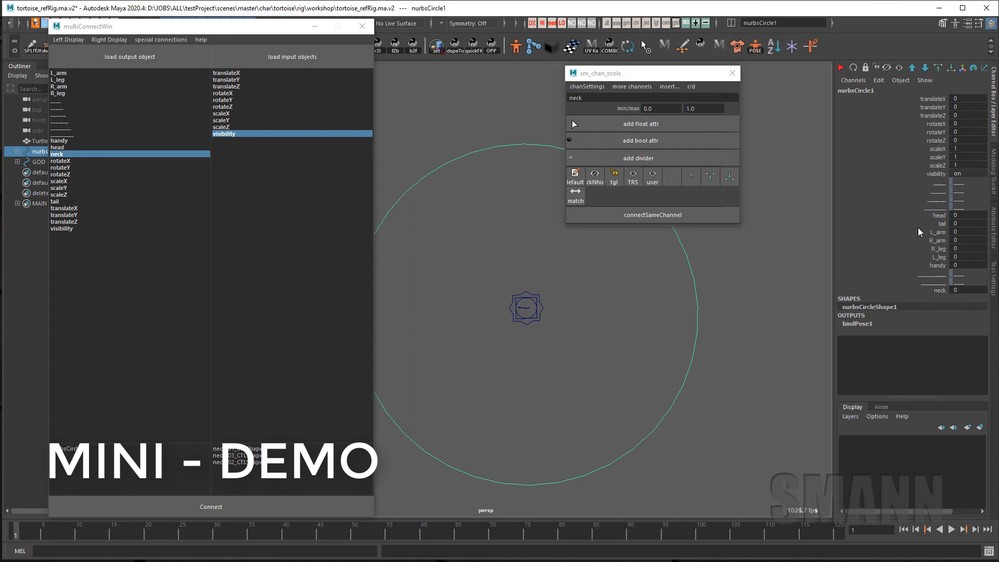
left_click(937, 215)
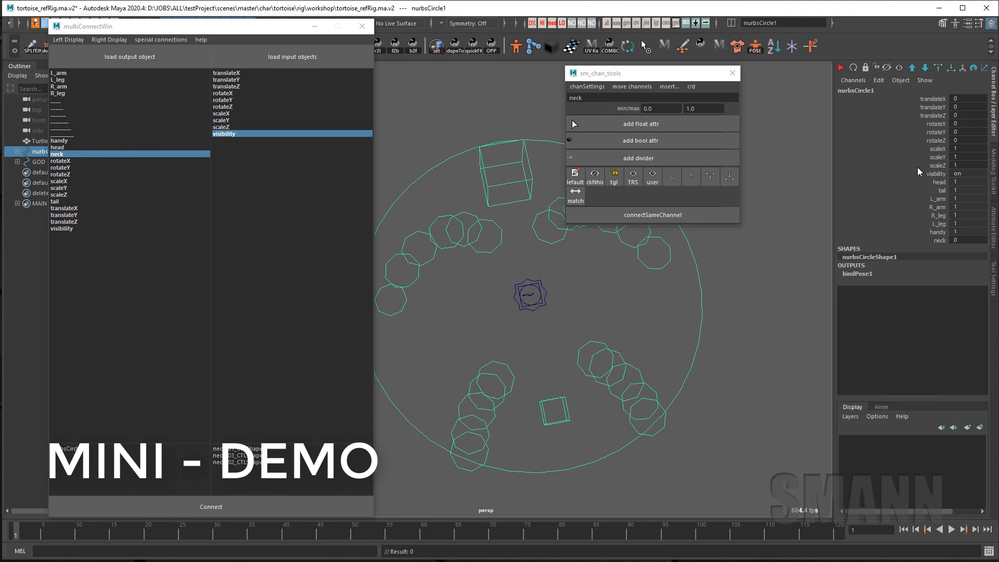
mouse_move(629, 94)
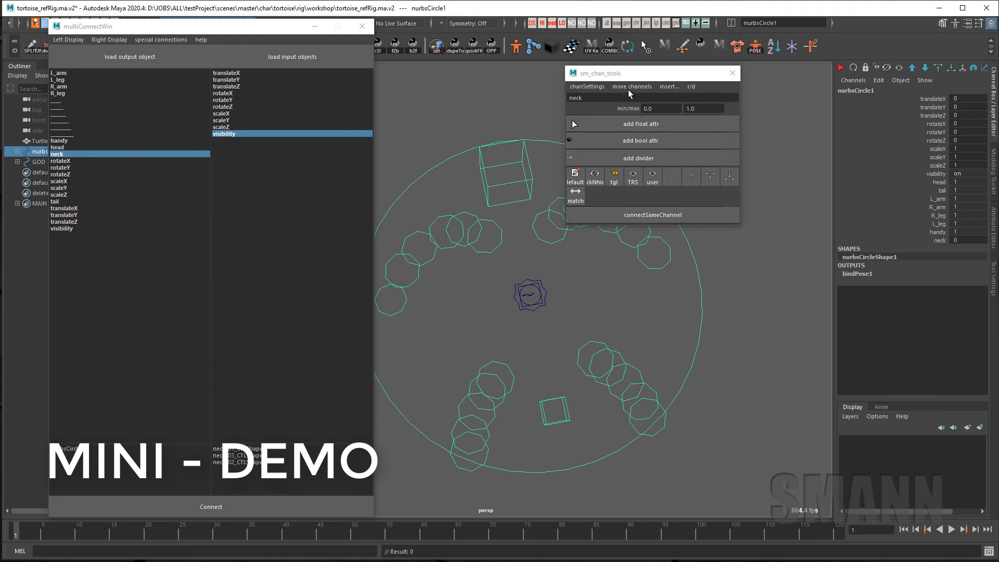
- Add a parts divider on nurbsCircle1 and move R_arm above L_arm in the Channel Box
type("parts")
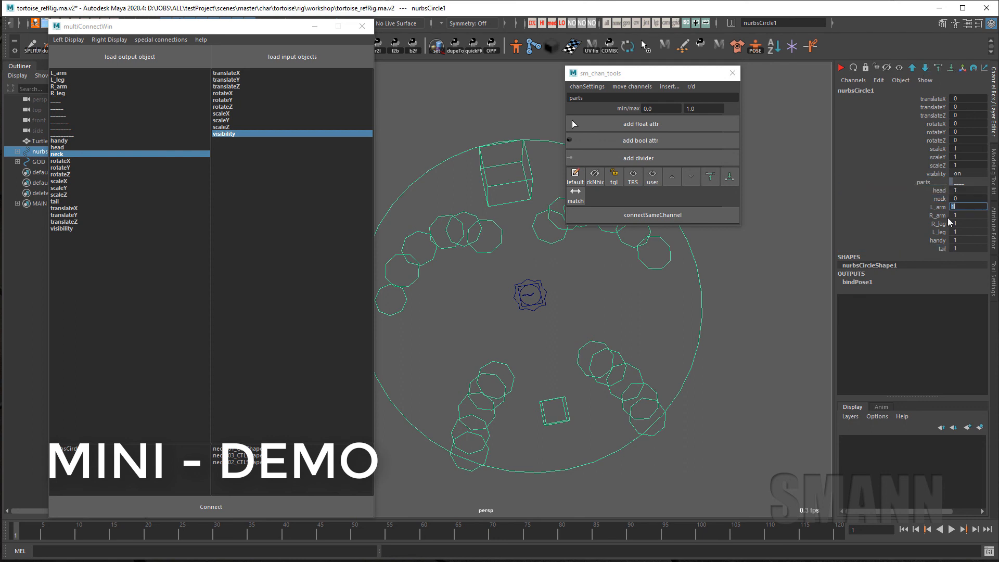
left_click(938, 214)
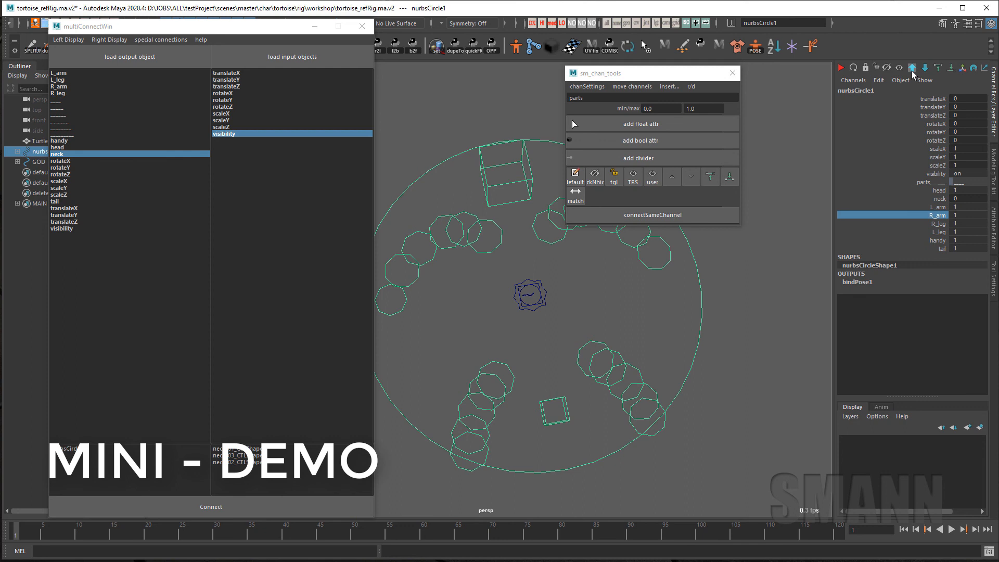
left_click(936, 240)
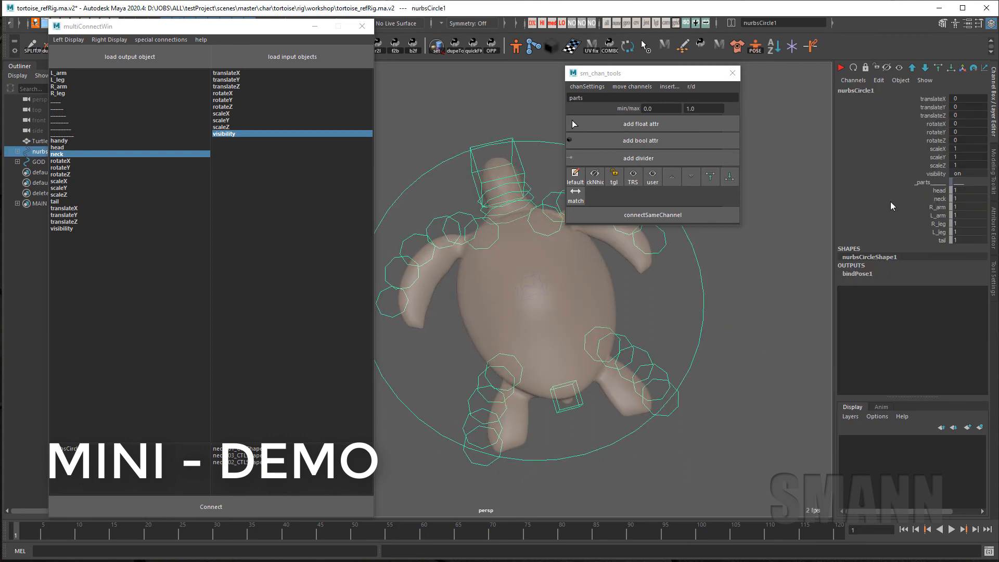
left_click(936, 157)
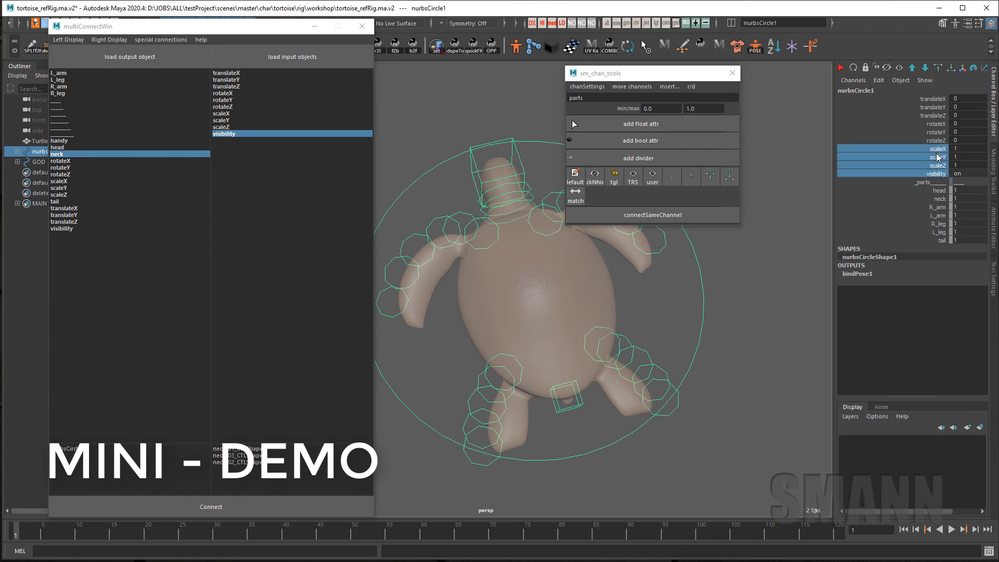